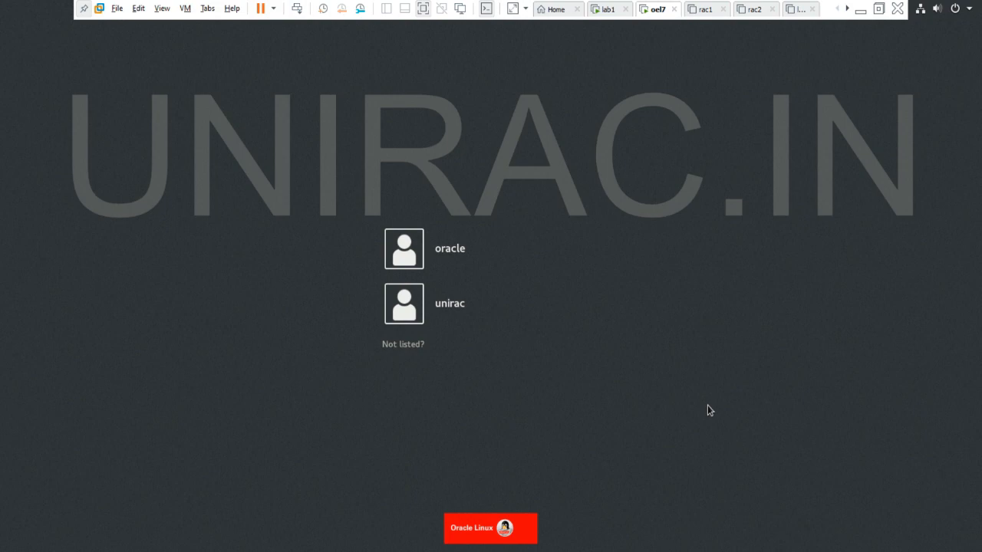
- Reach the unlisted-user prompt on the GDM login screen via 'Not listed?'
{"action": "left_click", "coordinate": [449, 249]}
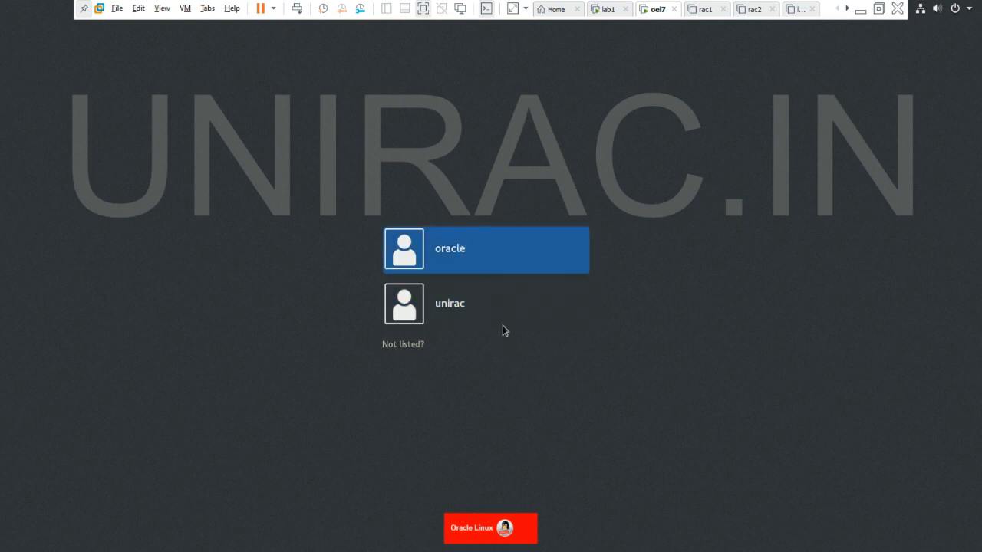
{"action": "mouse_move", "coordinate": [437, 264]}
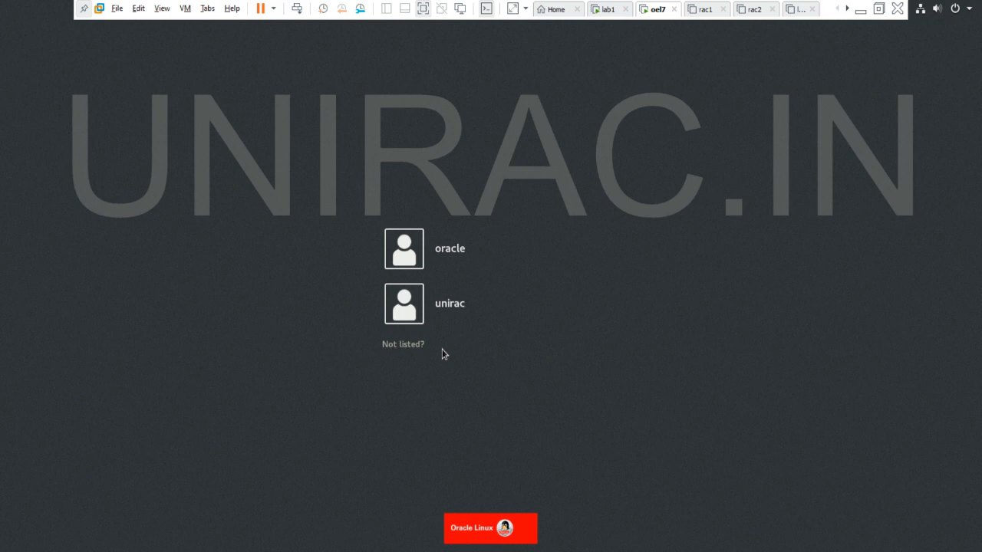
{"action": "left_click", "coordinate": [450, 303]}
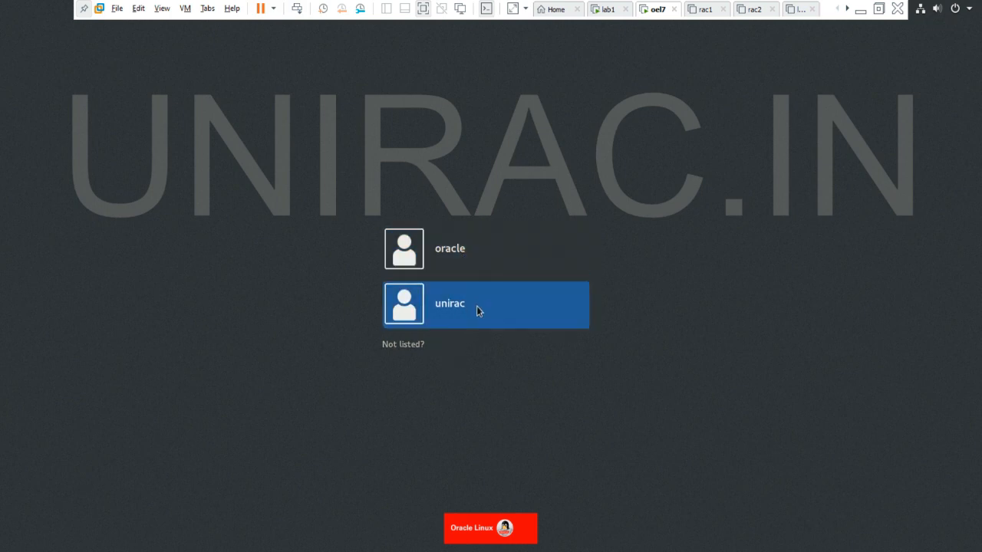
{"action": "left_click", "coordinate": [485, 249]}
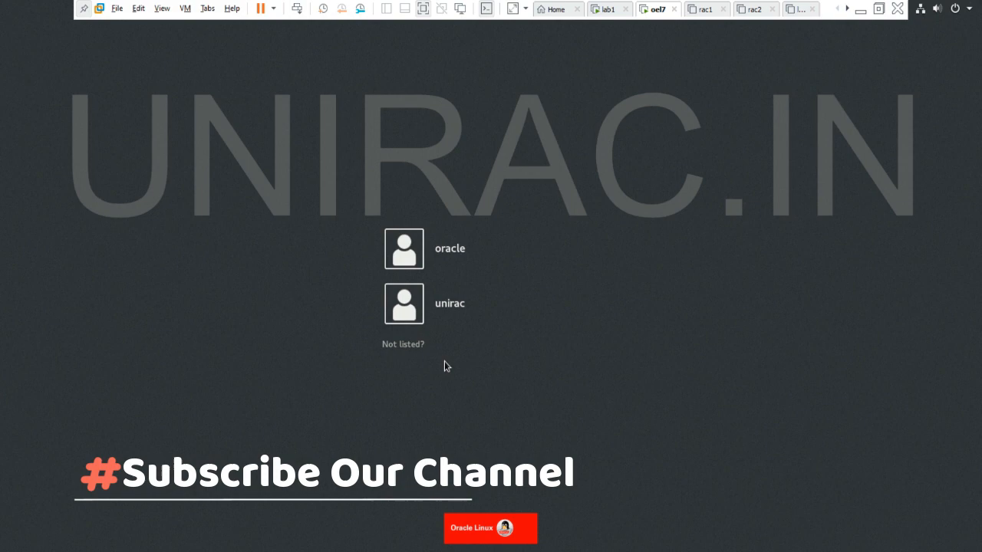
{"action": "mouse_move", "coordinate": [418, 354]}
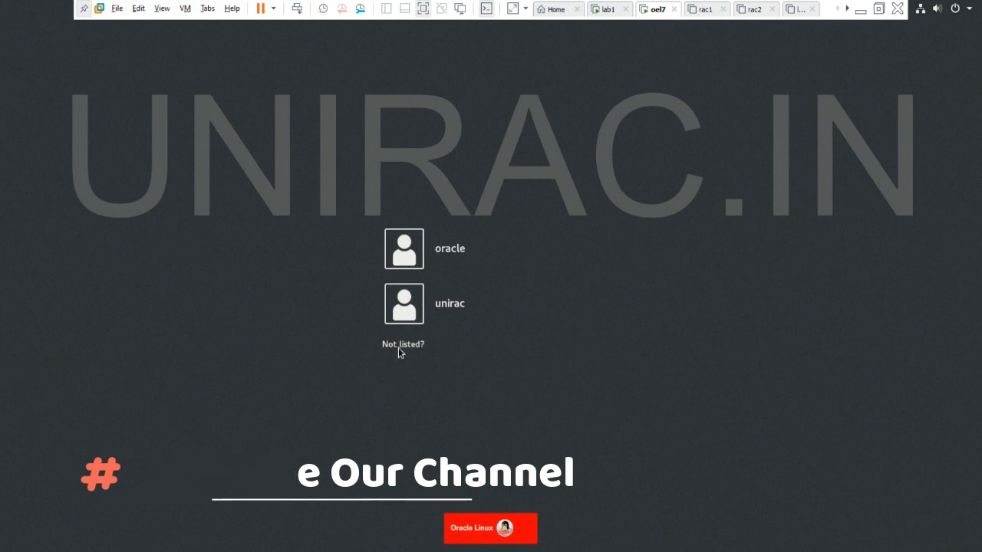
{"action": "left_click", "coordinate": [402, 343]}
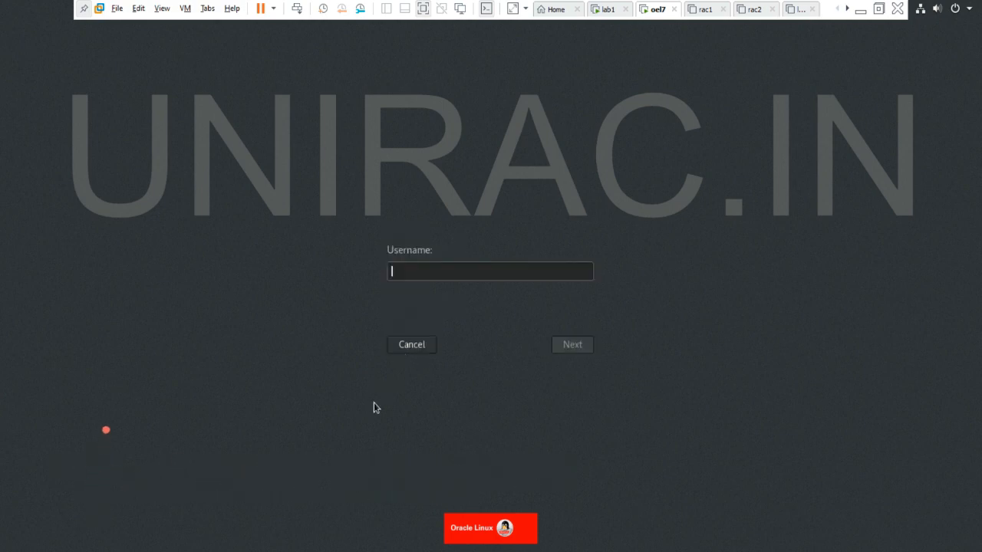
{"action": "mouse_move", "coordinate": [687, 400]}
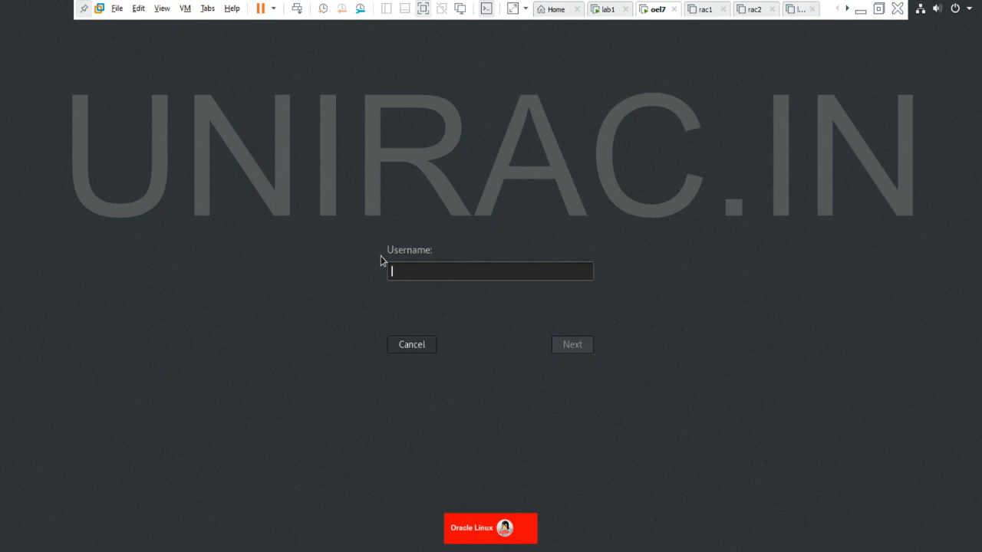
{"action": "mouse_move", "coordinate": [476, 268]}
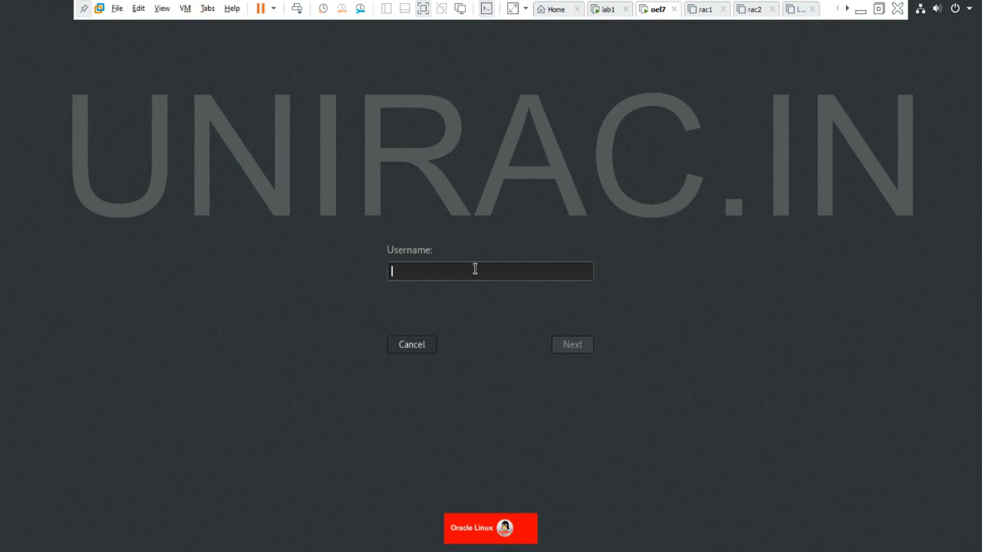
{"action": "left_click", "coordinate": [411, 343]}
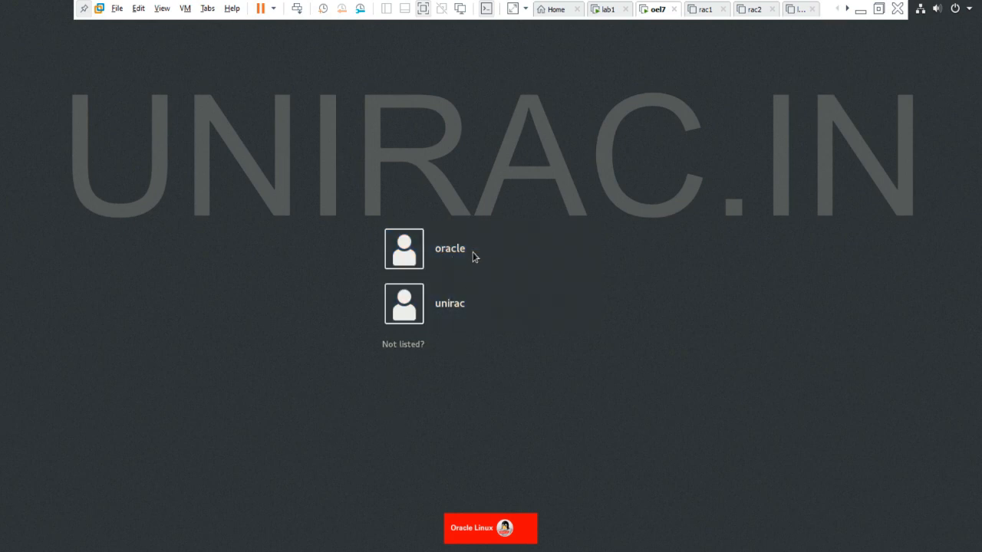
{"action": "mouse_move", "coordinate": [448, 340]}
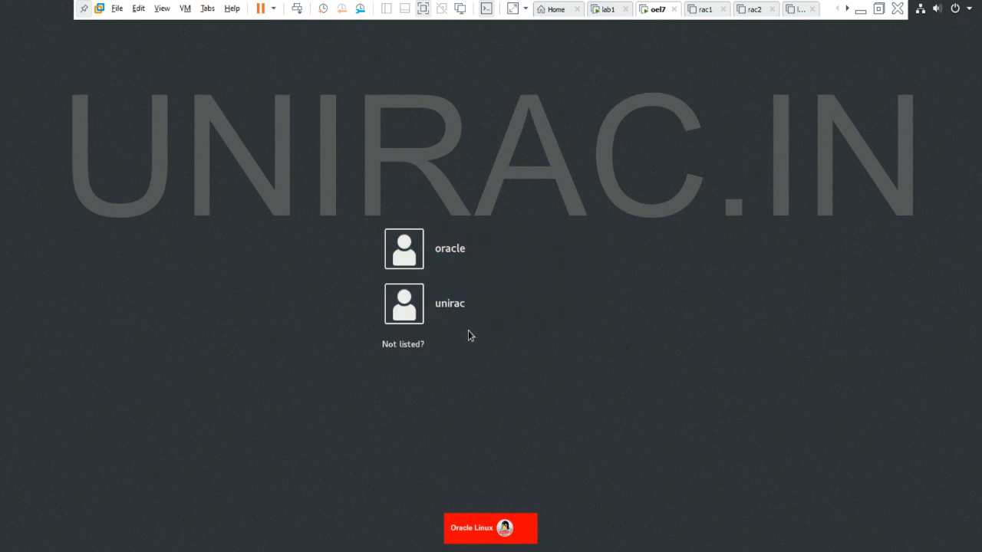
{"action": "mouse_move", "coordinate": [463, 365]}
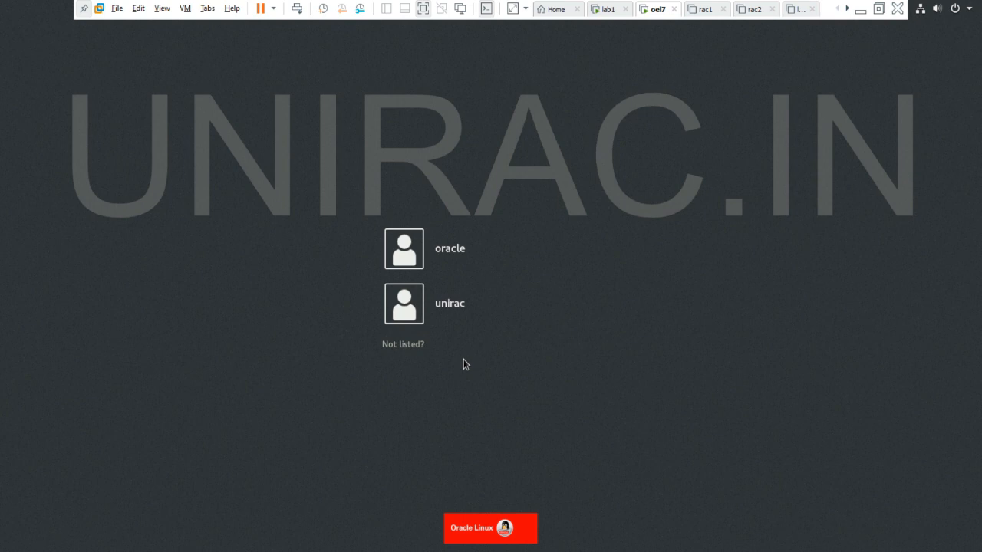
{"action": "mouse_move", "coordinate": [402, 343]}
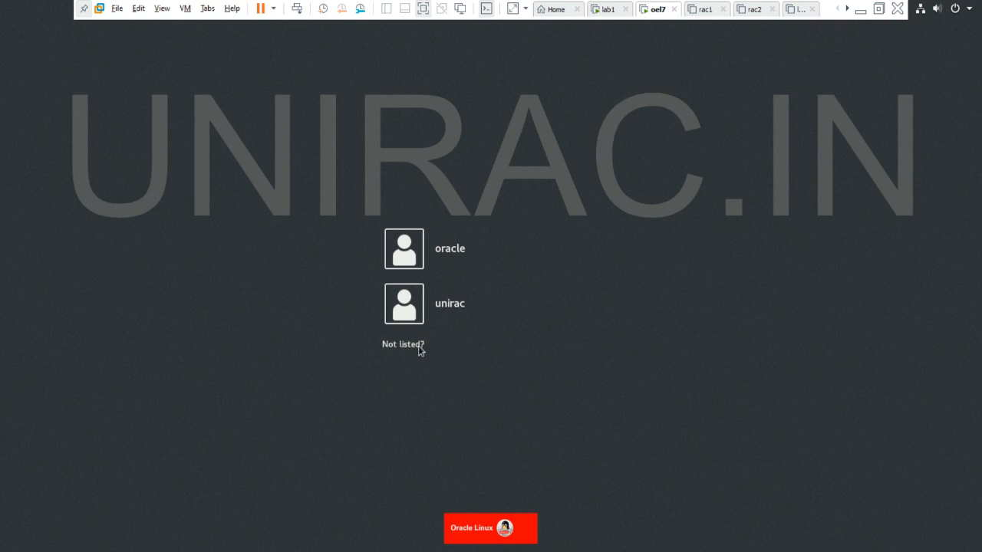
{"action": "left_click", "coordinate": [401, 343]}
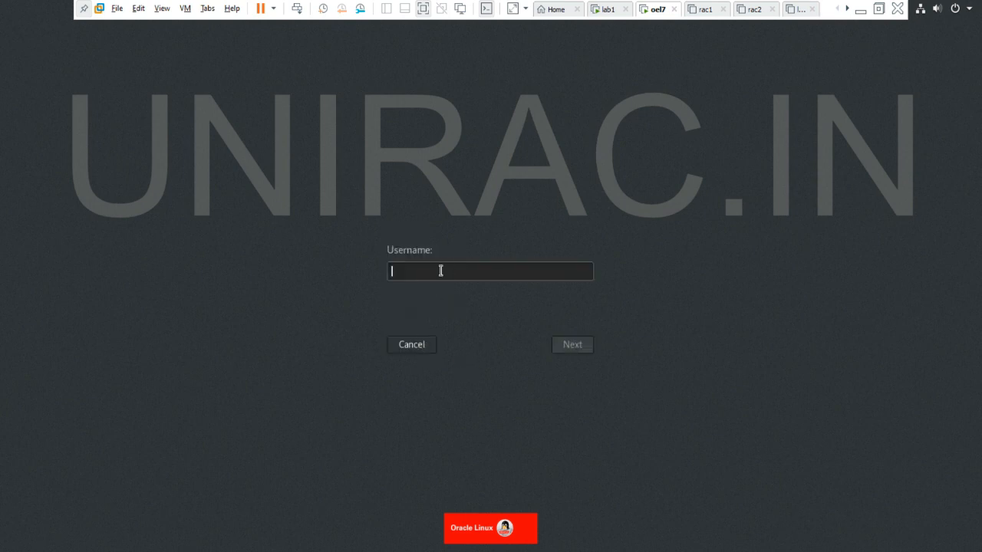
- Sign in as root with its password, landing on the GNOME desktop
{"action": "type", "text": "root"}
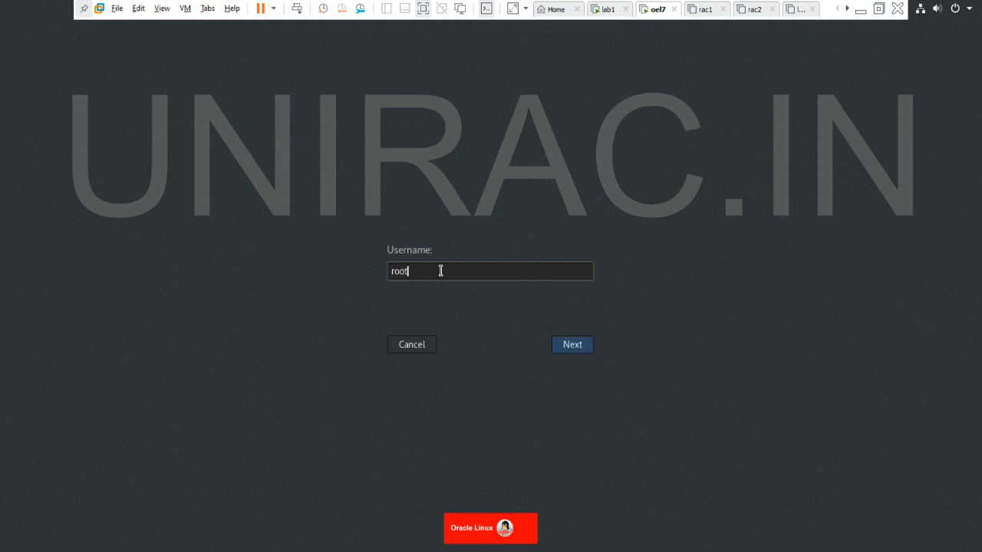
{"action": "left_click", "coordinate": [571, 343]}
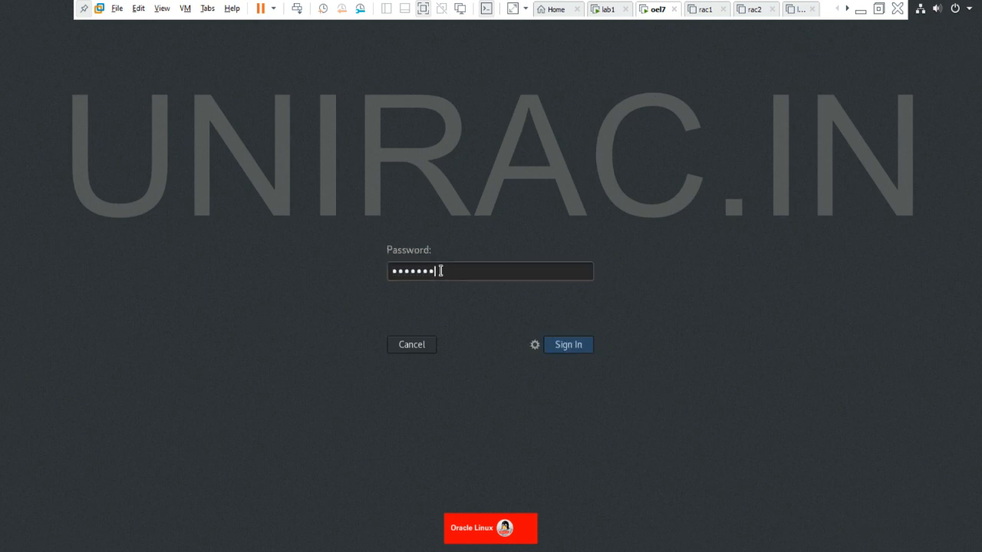
{"action": "left_click", "coordinate": [568, 344]}
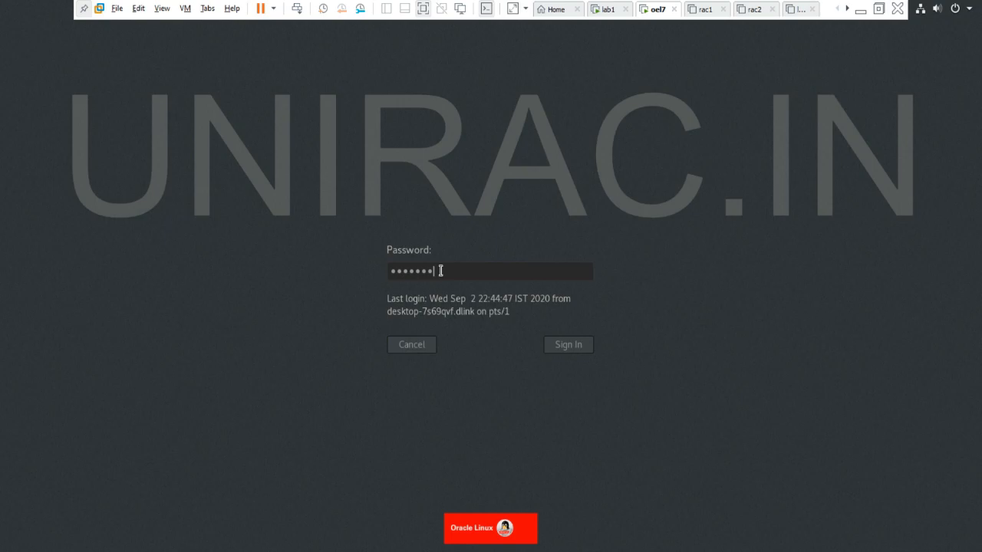
{"action": "left_click", "coordinate": [568, 343]}
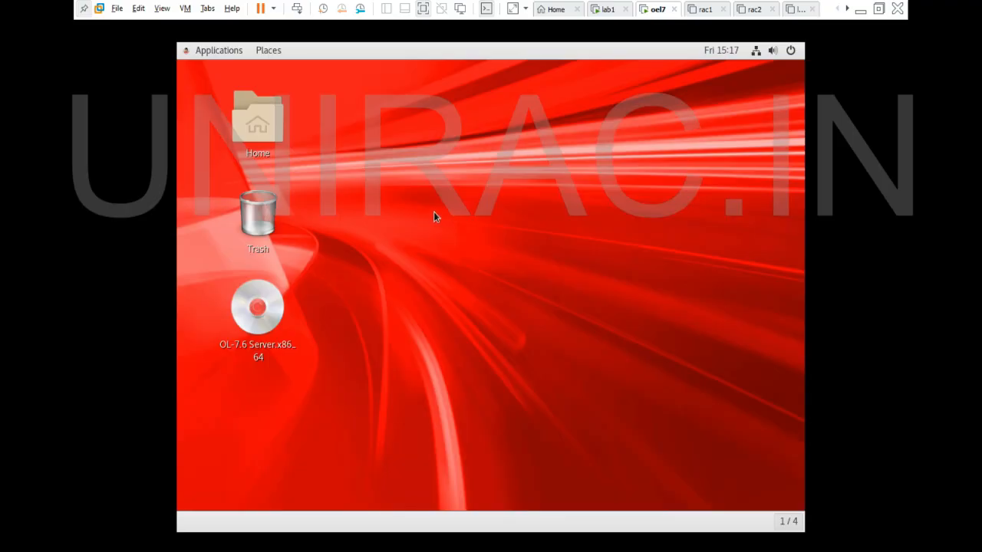
- Launch a terminal from the desktop background's context menu
{"action": "right_click", "coordinate": [434, 222]}
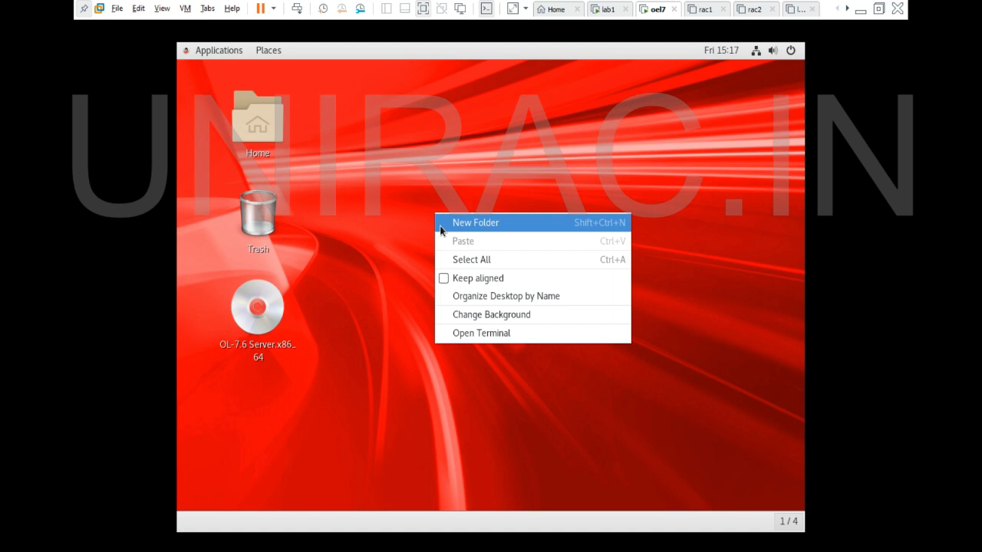
{"action": "left_click", "coordinate": [467, 339]}
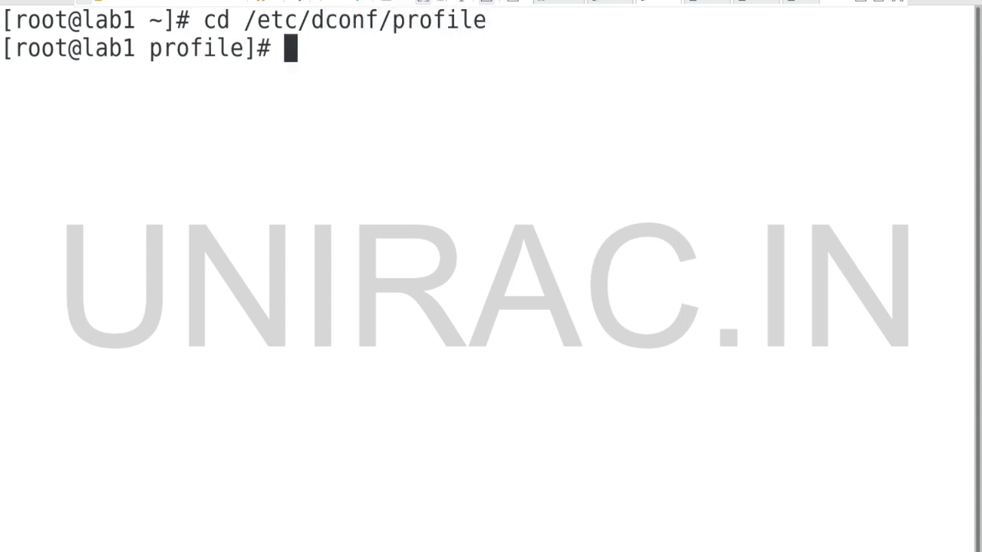
- Edit /etc/dconf/profile/gdm in vi, adding user-db:user and system-db:gdm
{"action": "type", "text": "vi gd"}
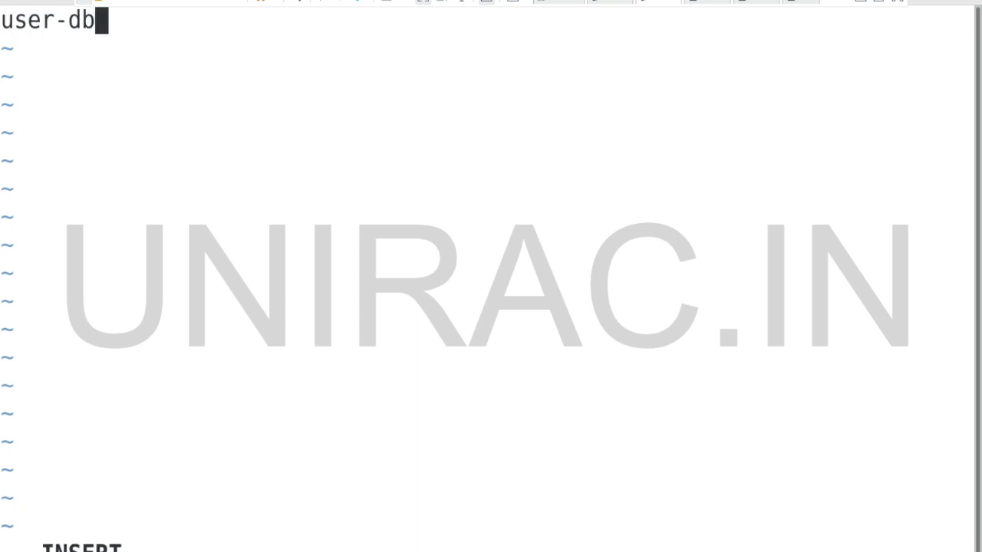
{"action": "type", "text": ":user"}
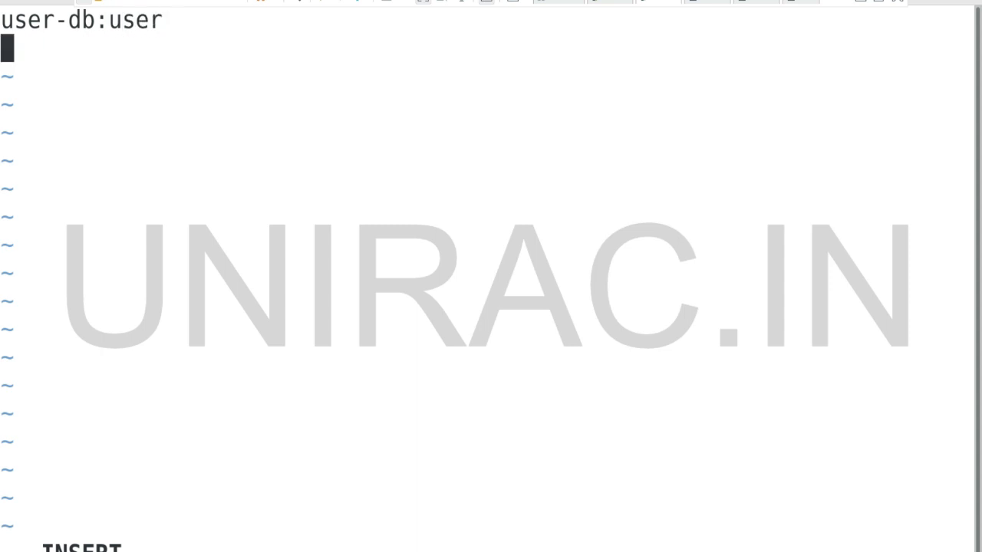
{"action": "type", "text": "system-db"}
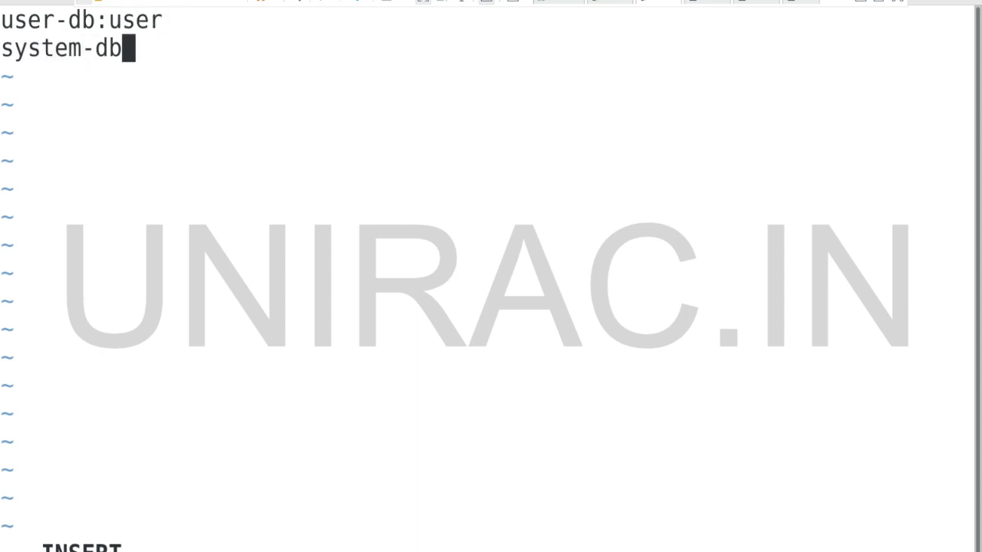
{"action": "type", "text": ":gdm"}
{"action": "type", "text": "file-db"}
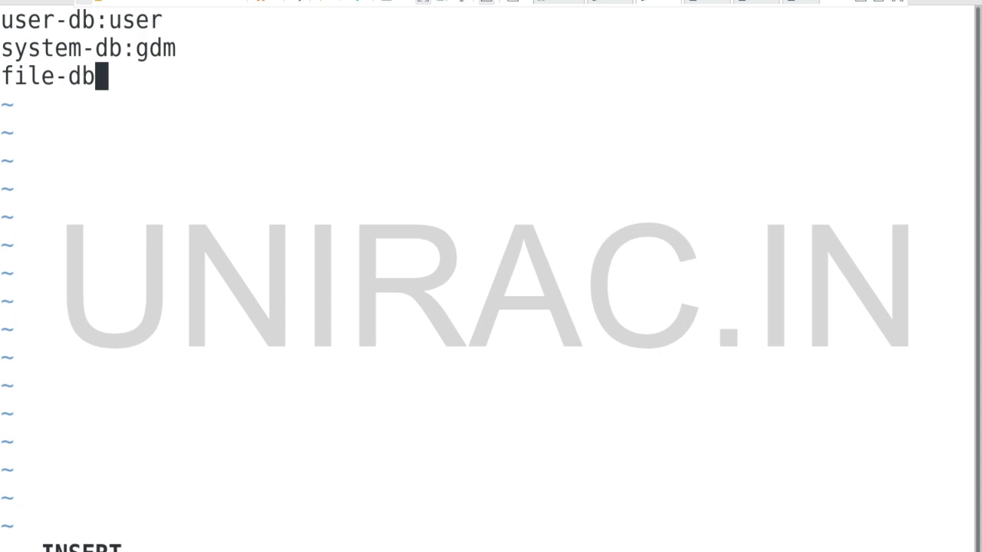
- Add file-db:/usr/share/gdm/greeter-dconf-defaults and save the gdm profile
{"action": "type", "text": ":/usr/"}
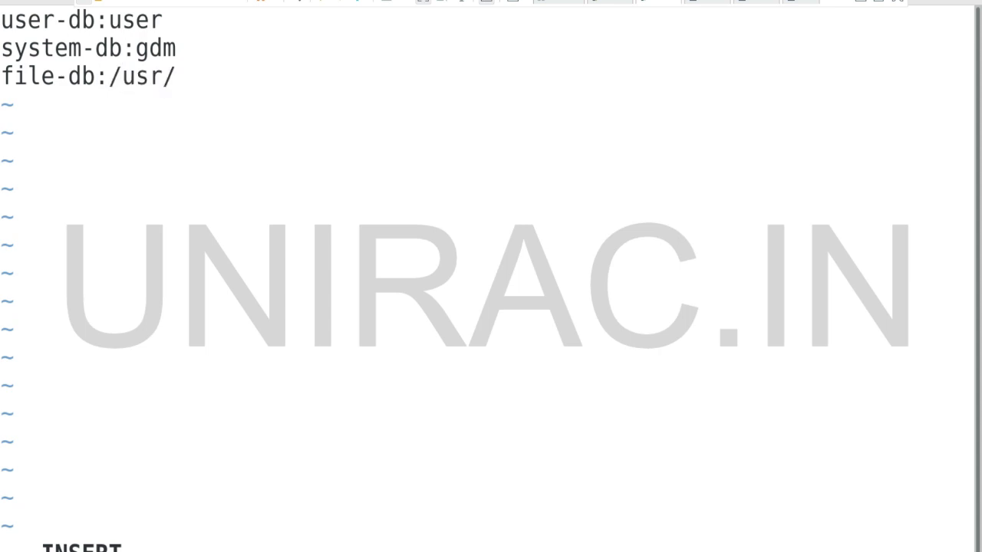
{"action": "type", "text": "share/"}
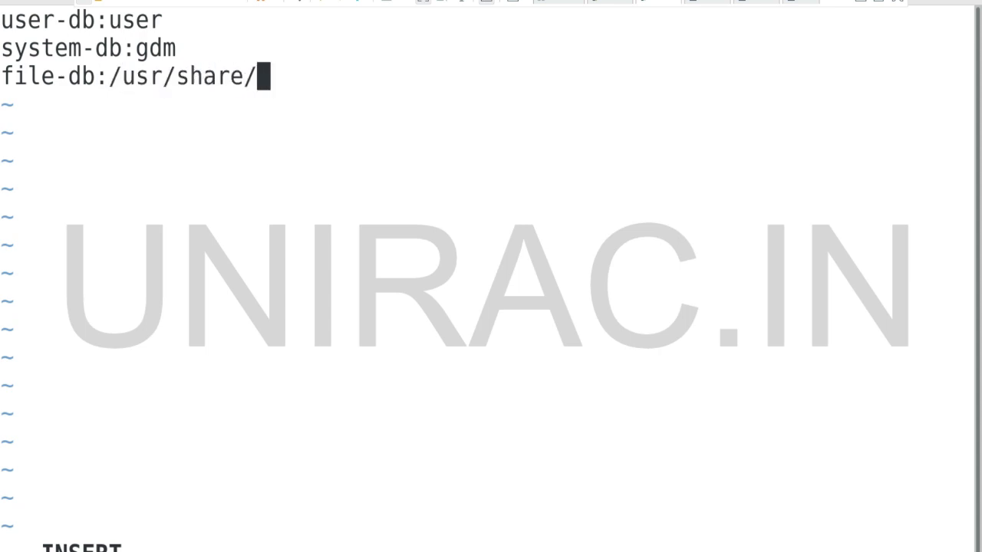
{"action": "type", "text": "gdm/"}
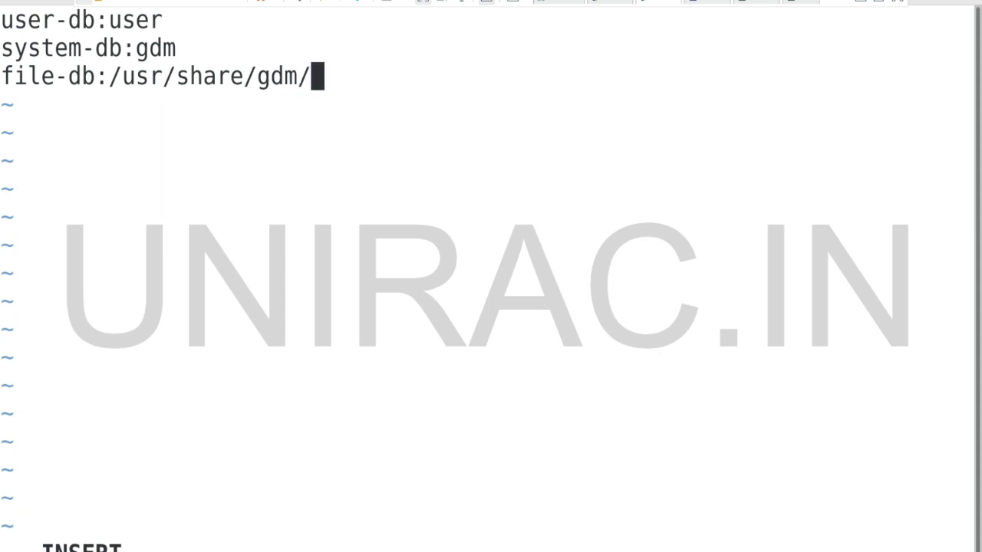
{"action": "type", "text": "greeter"}
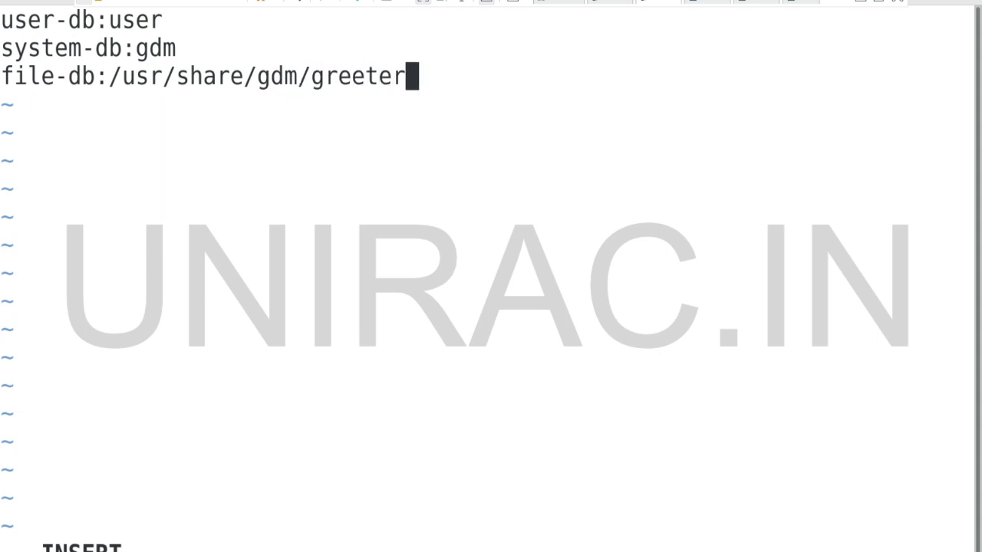
{"action": "type", "text": "-dconf"}
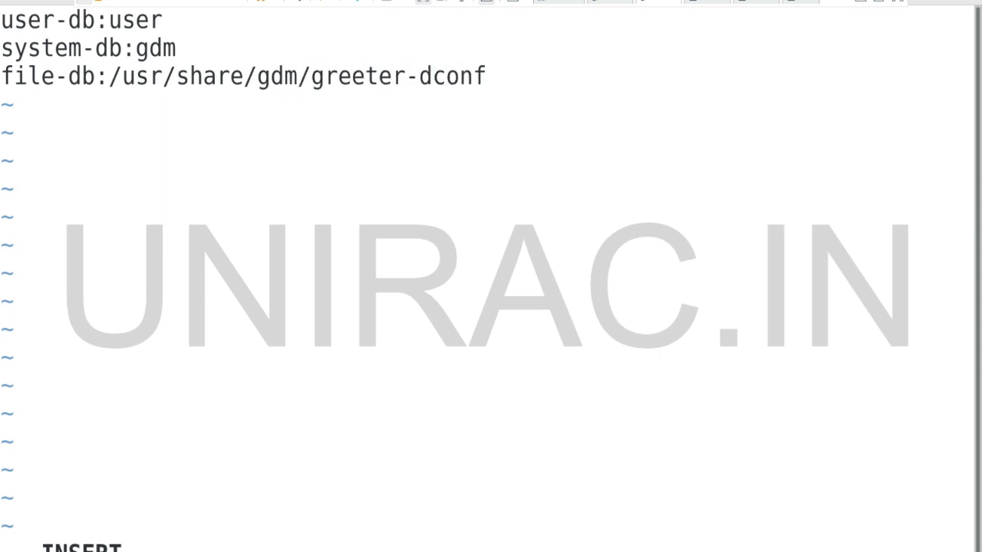
{"action": "type", "text": "-defaults"}
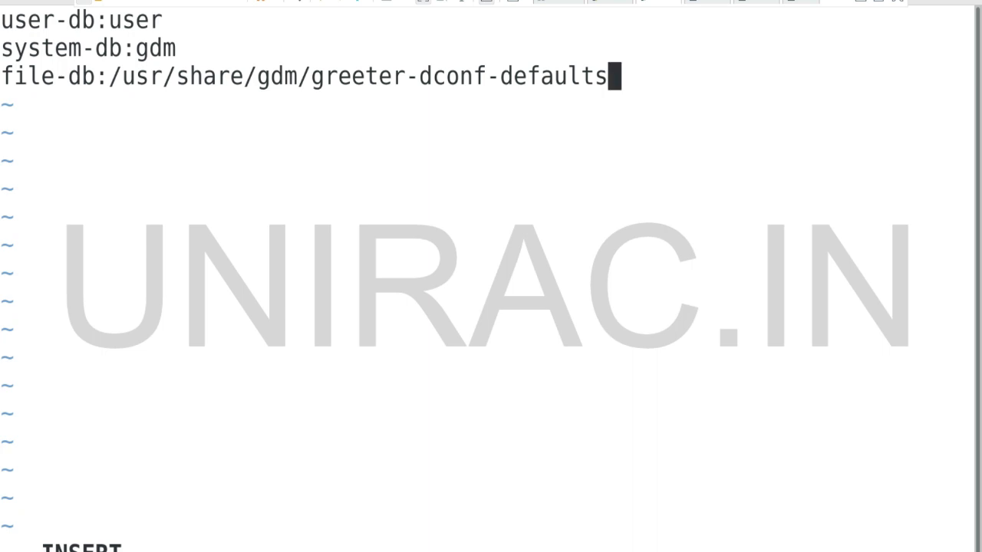
{"action": "key", "text": "Escape"}
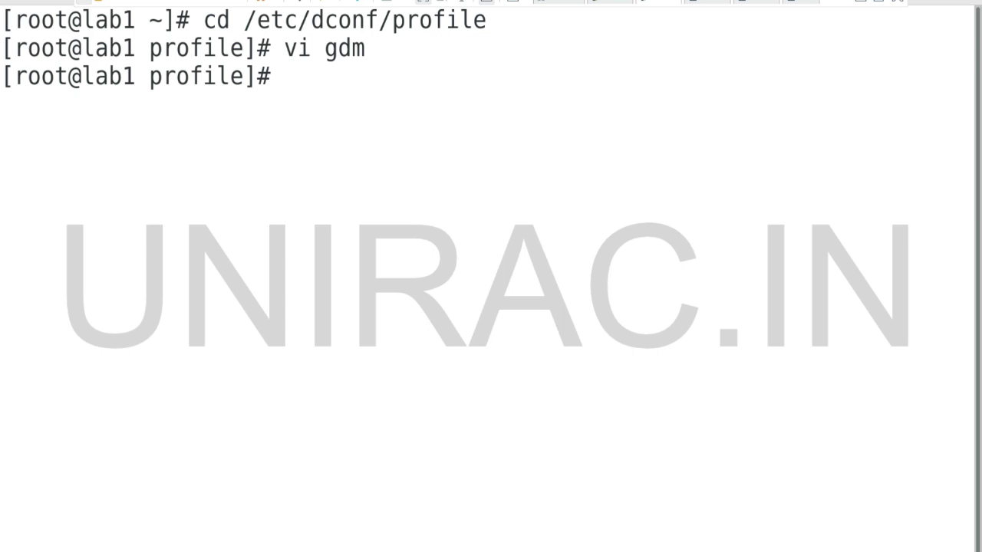
- Make the gdm profile executable and change into /etc/dconf/db
{"action": "type", "text": "chmod +x gdm"}
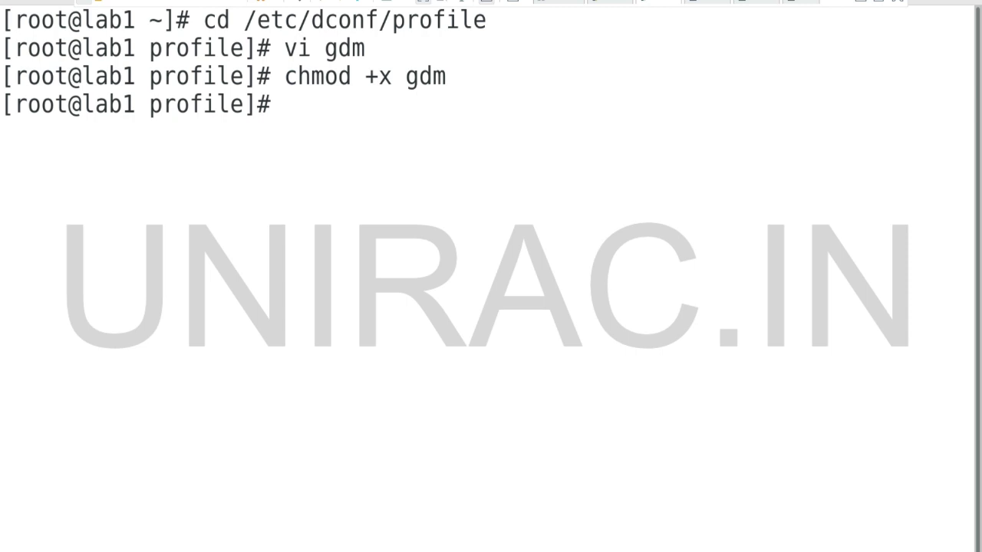
{"action": "type", "text": "cd /etc/dco"}
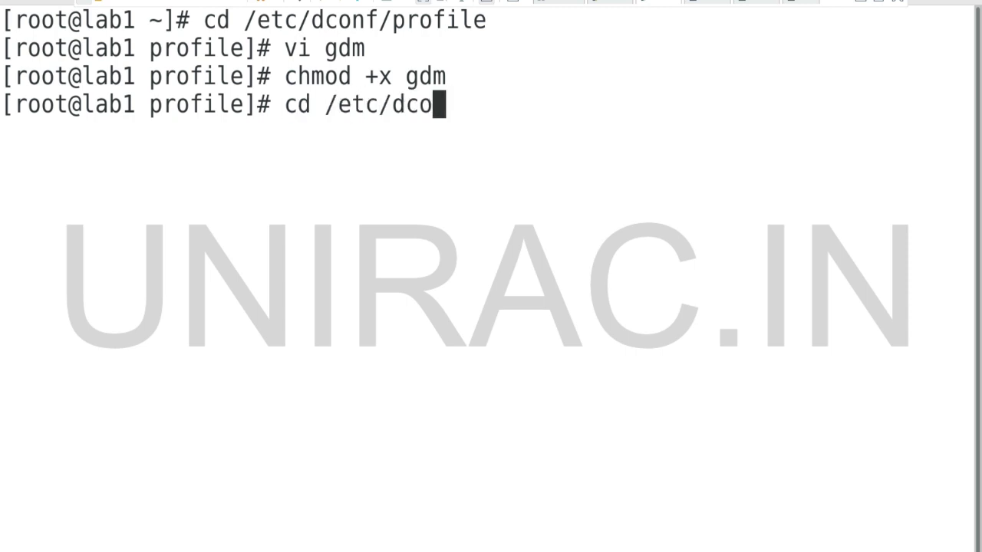
{"action": "type", "text": "nf/d"}
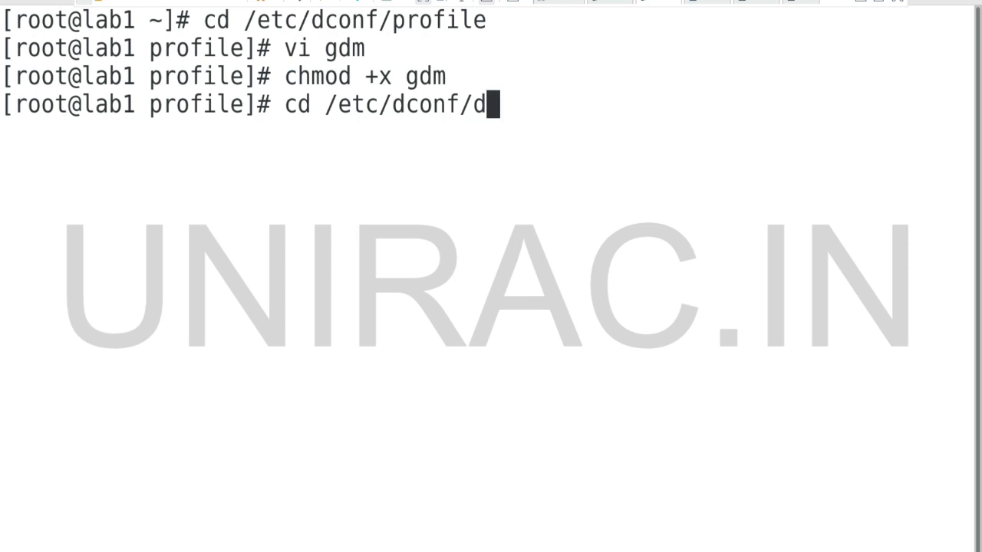
{"action": "type", "text": "b"}
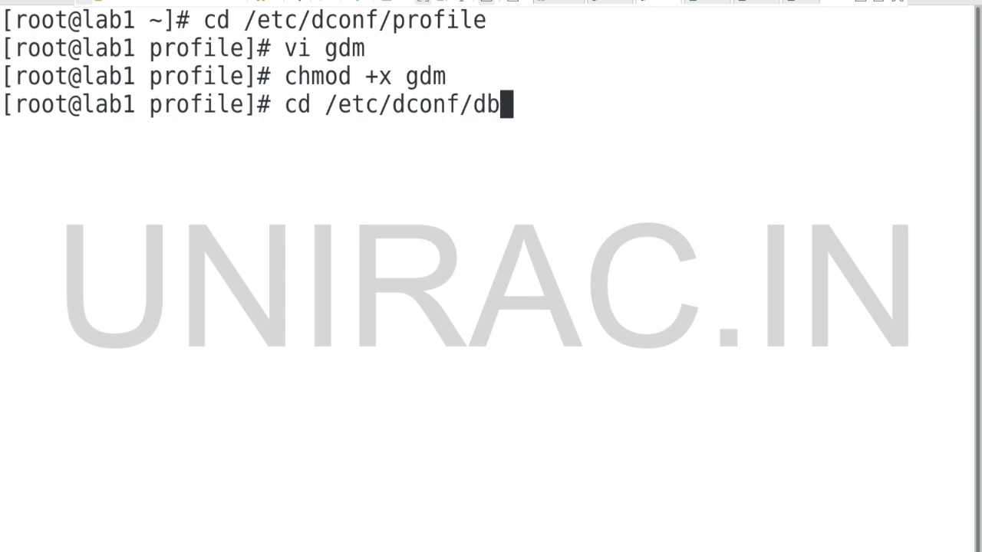
- Create gdm.d, enter it and start editing 00-login-screen in vi
{"action": "type", "text": "mkdir"}
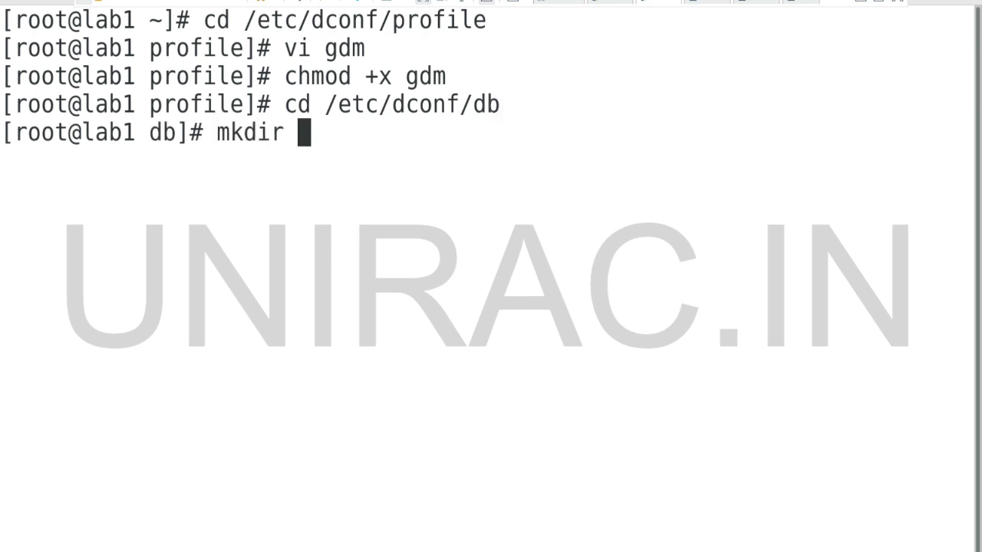
{"action": "type", "text": "gdm.d"}
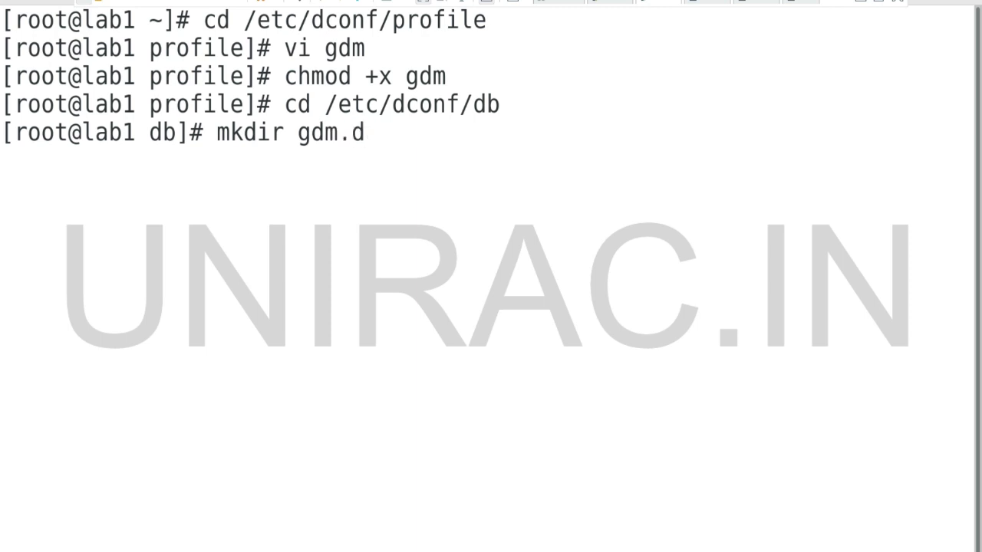
{"action": "type", "text": "cd gdm.d"}
{"action": "type", "text": "vi"}
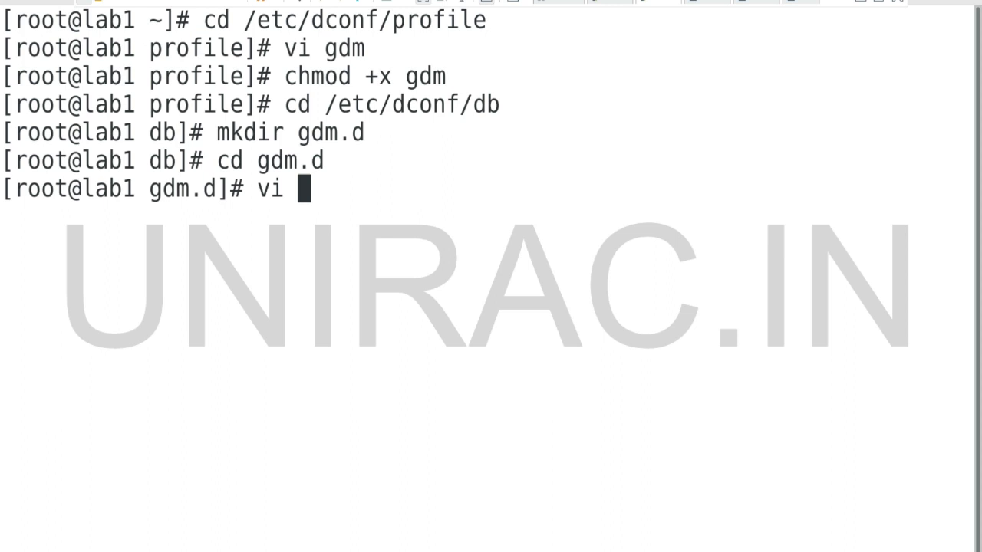
{"action": "type", "text": "00-"}
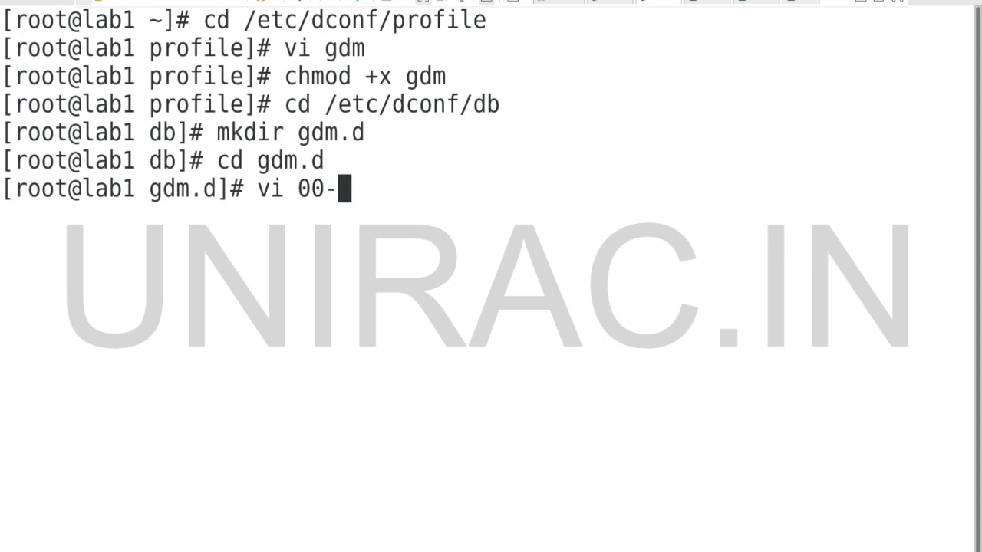
{"action": "type", "text": "login"}
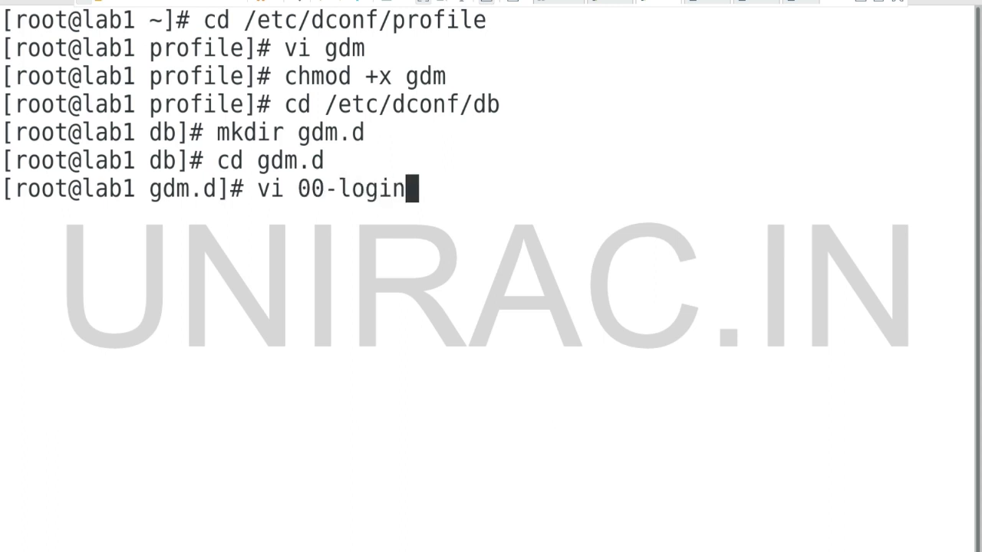
- Write [org/gnome/login-screen] with disable-user-list=true into 00-login-screen and save it
{"action": "type", "text": "-screen]"}
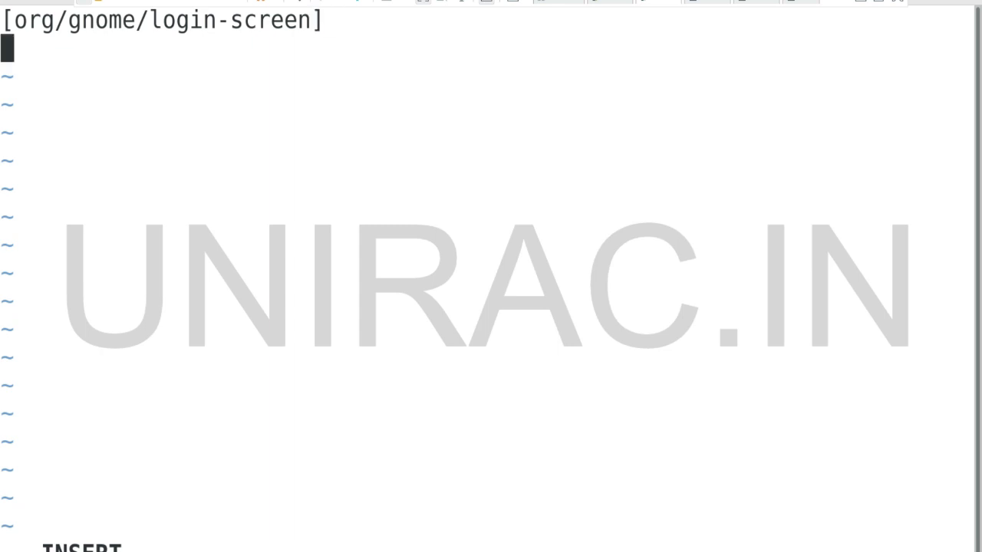
{"action": "type", "text": "disalg"}
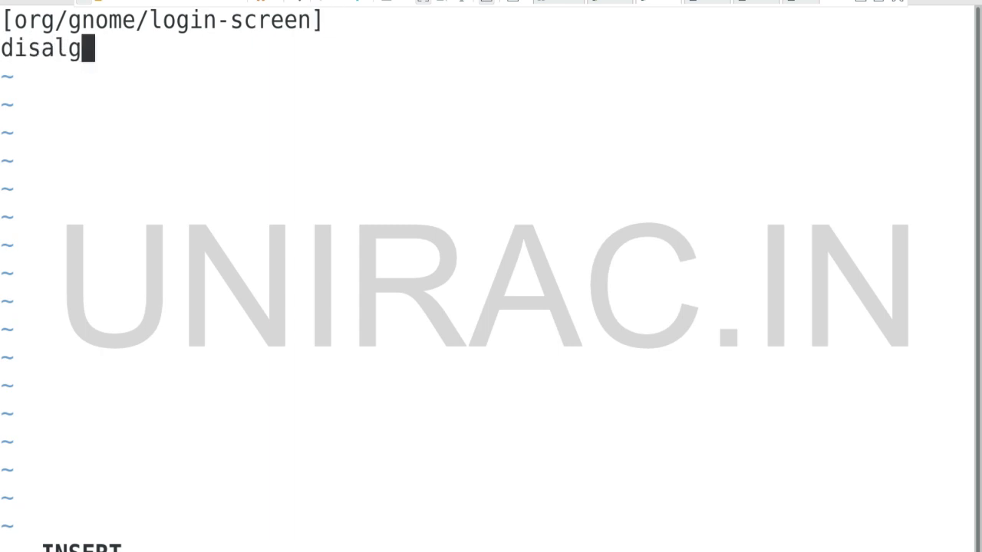
{"action": "type", "text": "ble-"}
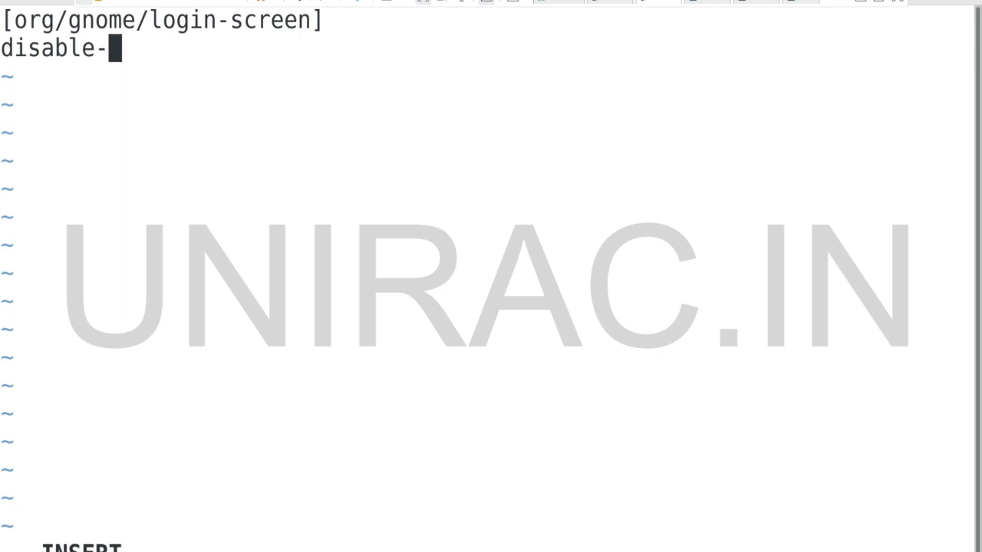
{"action": "type", "text": "user-l"}
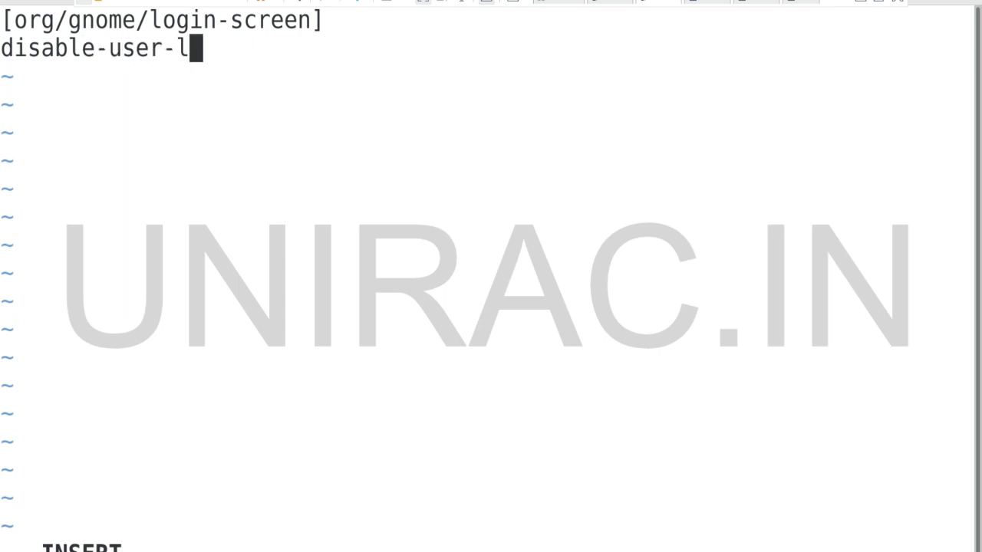
{"action": "type", "text": "ist"}
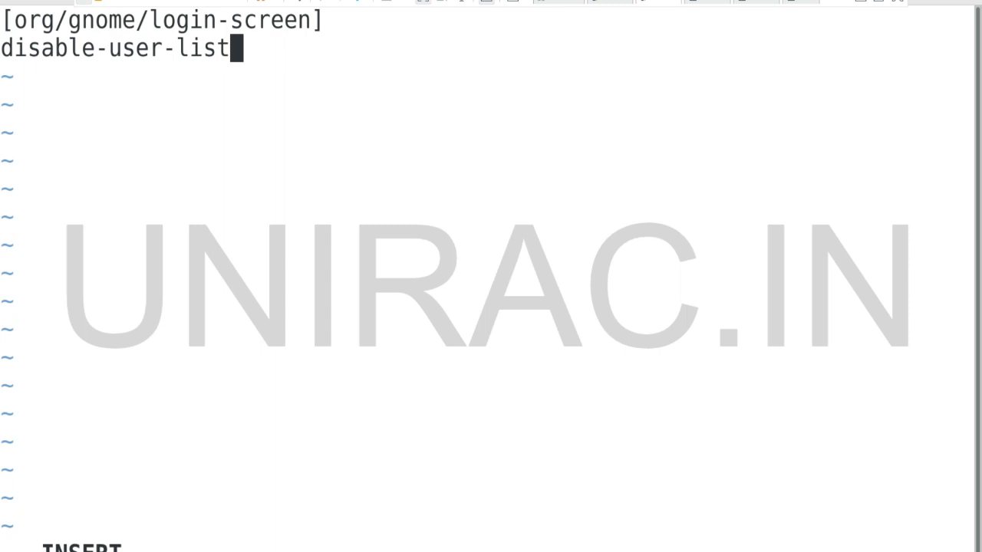
{"action": "type", "text": "=true"}
{"action": "type", "text": "chmod"}
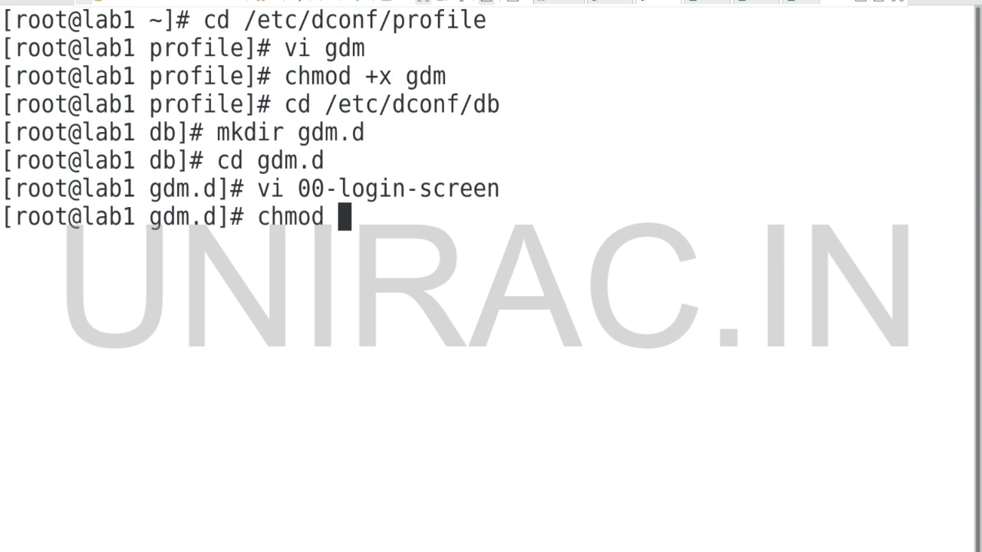
- chmod +x 00-login-screen, then regenerate the databases with dconf update
{"action": "type", "text": "+x 00-login-screen"}
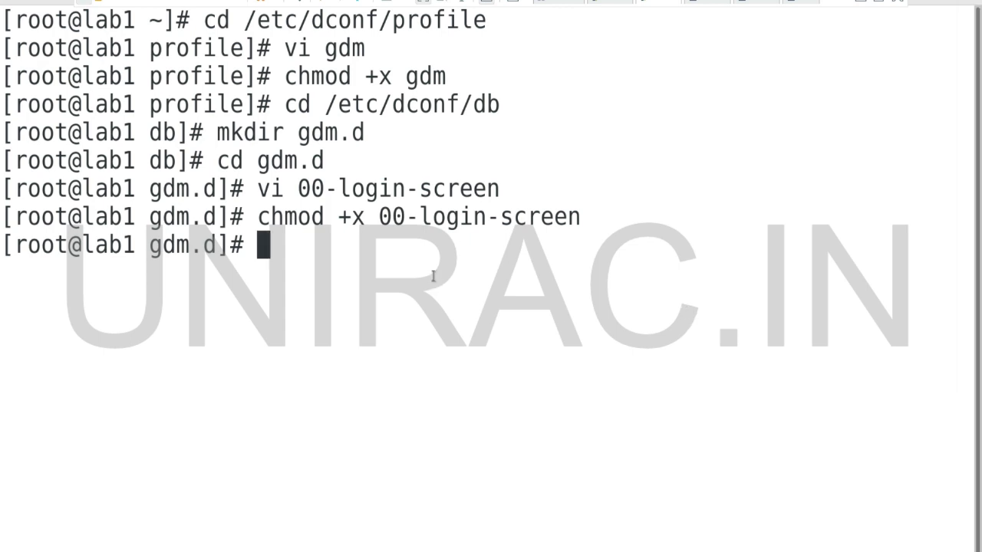
{"action": "type", "text": "dconf"}
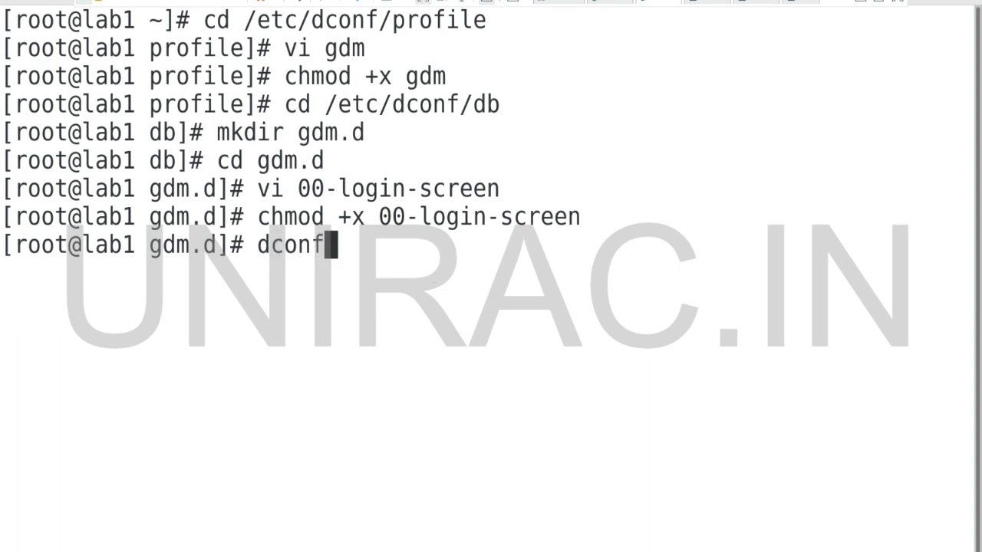
{"action": "type", "text": "update"}
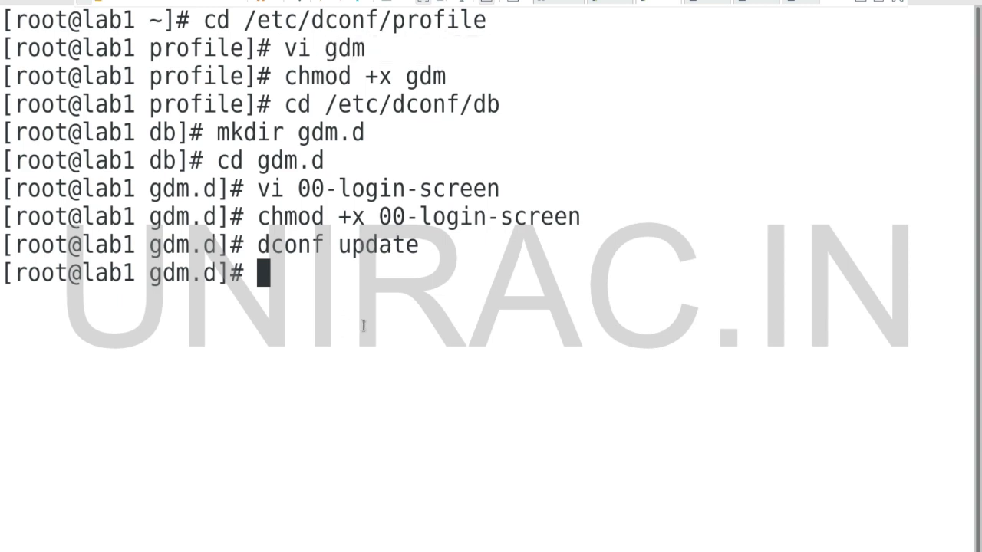
- Display /etc/dconf/profile/gdm with more to confirm system-db:gdm
{"action": "type", "text": "more /etc/"}
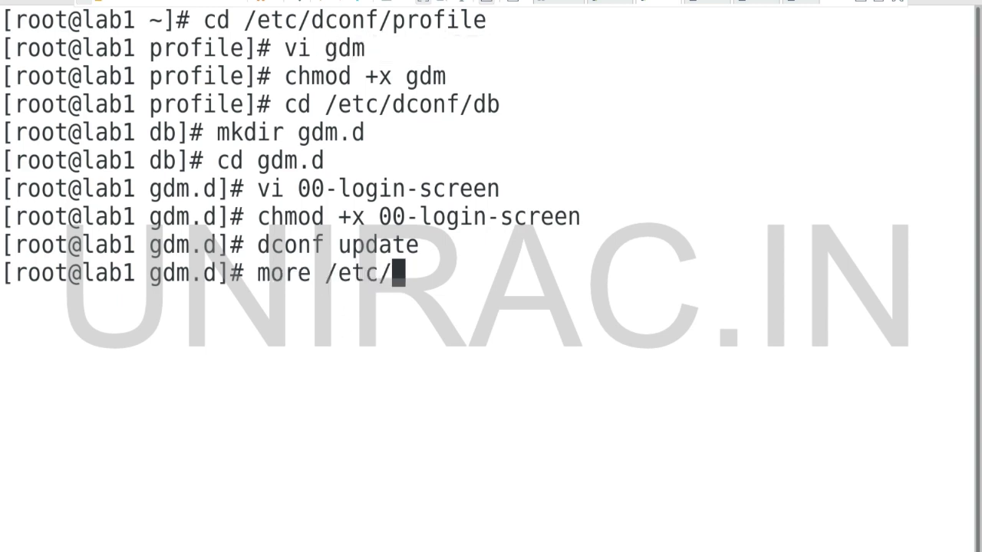
{"action": "type", "text": "dconf/pr"}
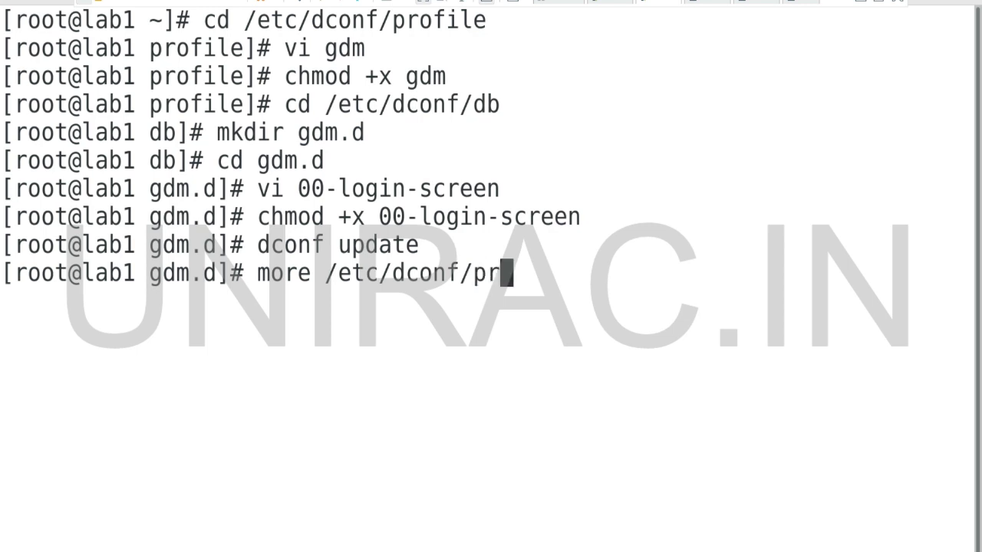
{"action": "type", "text": "ofile/gd"}
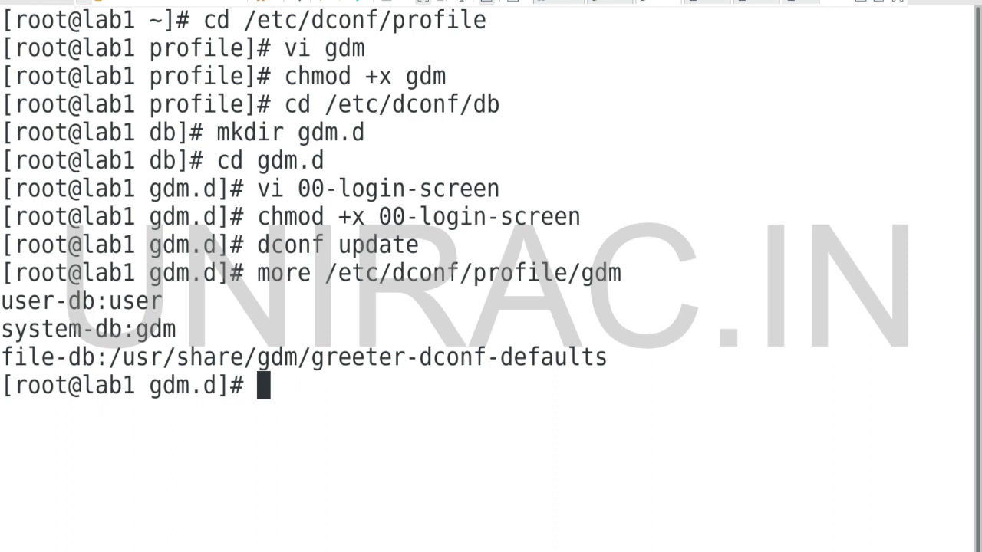
- Display /etc/dconf/db/gdm.d/00-login-screen confirming disable-user-list=true, then exit the shell
{"action": "type", "text": "more"}
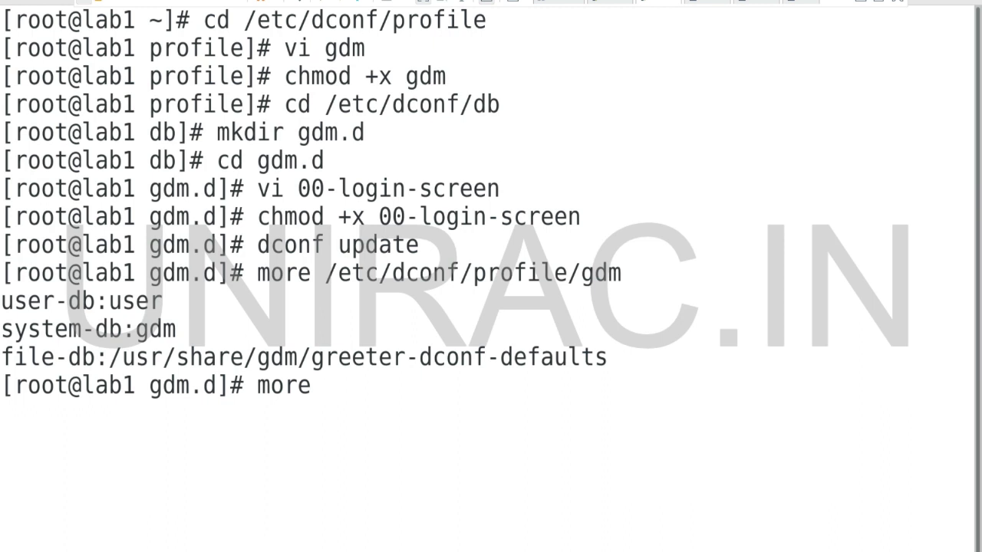
{"action": "type", "text": "/"}
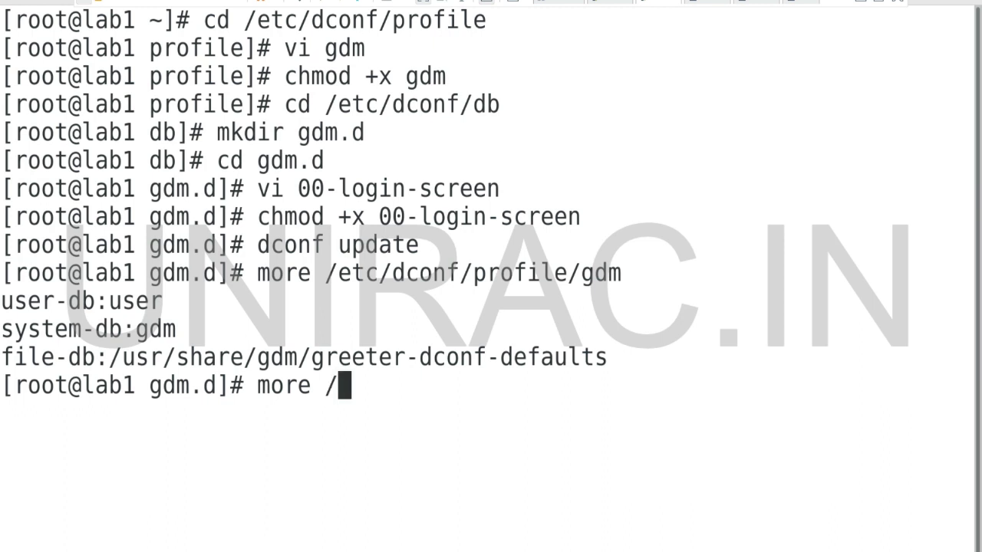
{"action": "type", "text": "etc/dconf/"}
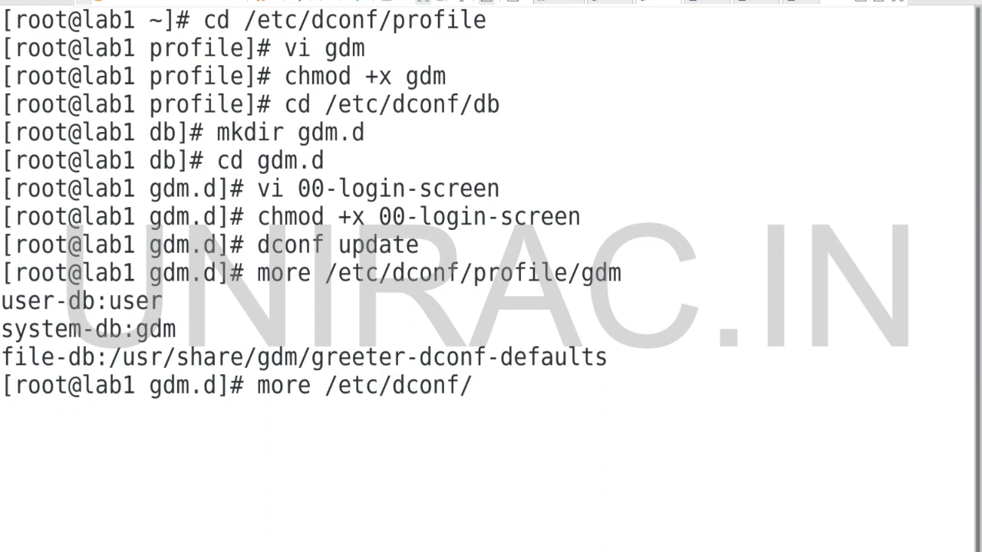
{"action": "type", "text": "db/g"}
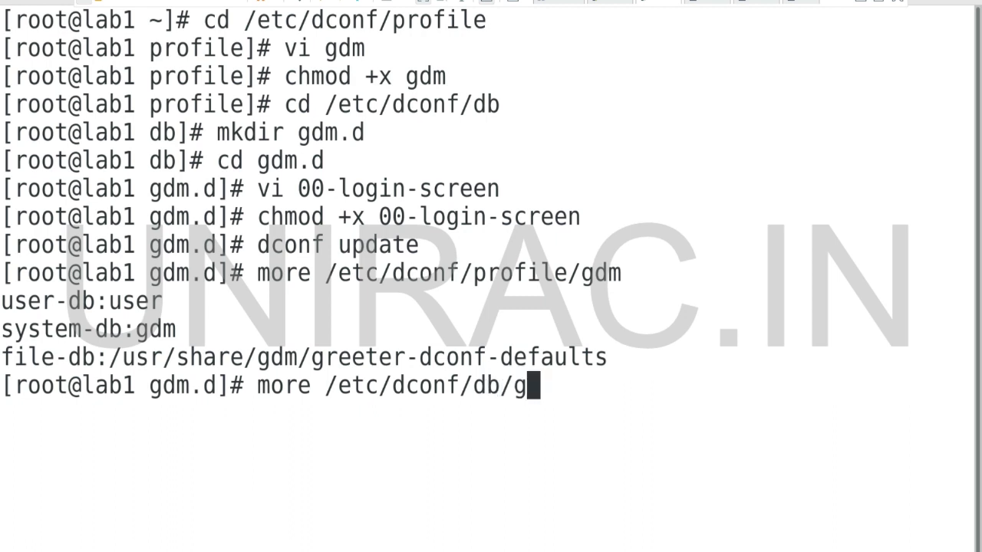
{"action": "type", "text": "dm.d"}
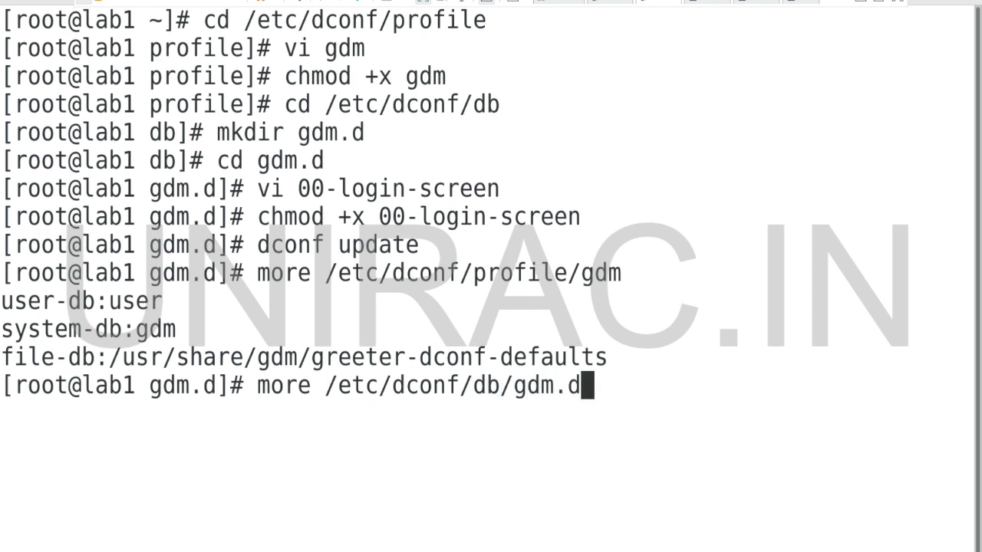
{"action": "type", "text": "/"}
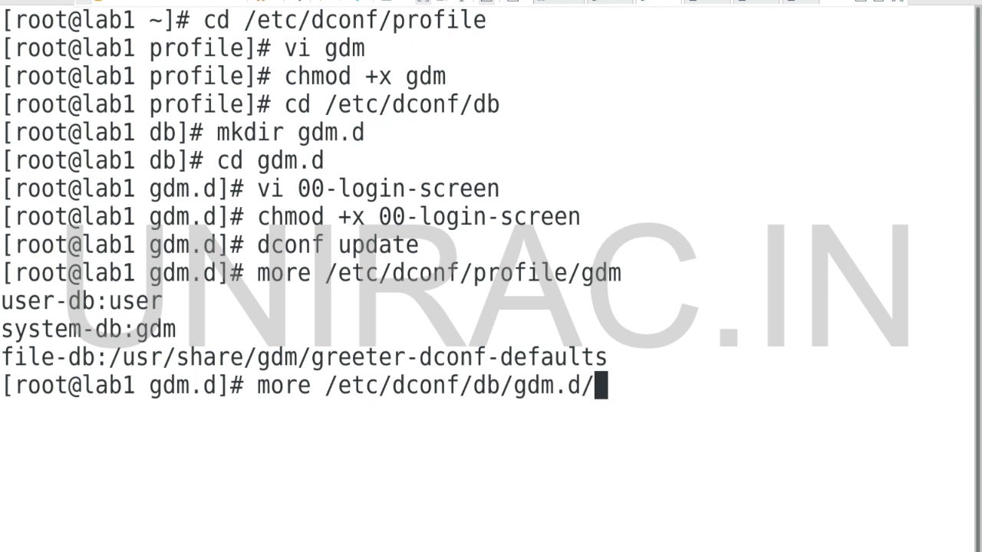
{"action": "type", "text": "00-login-screen"}
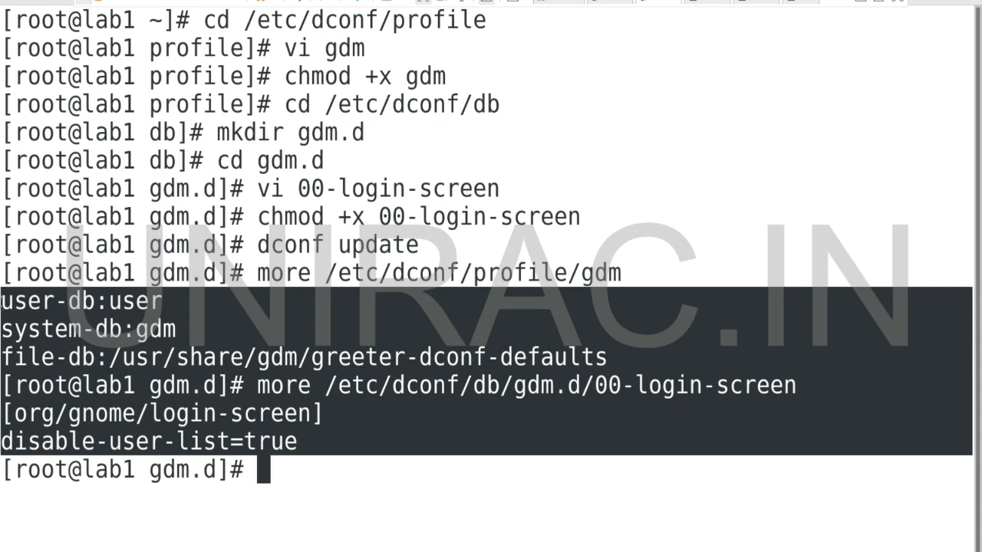
{"action": "mouse_move", "coordinate": [584, 151]}
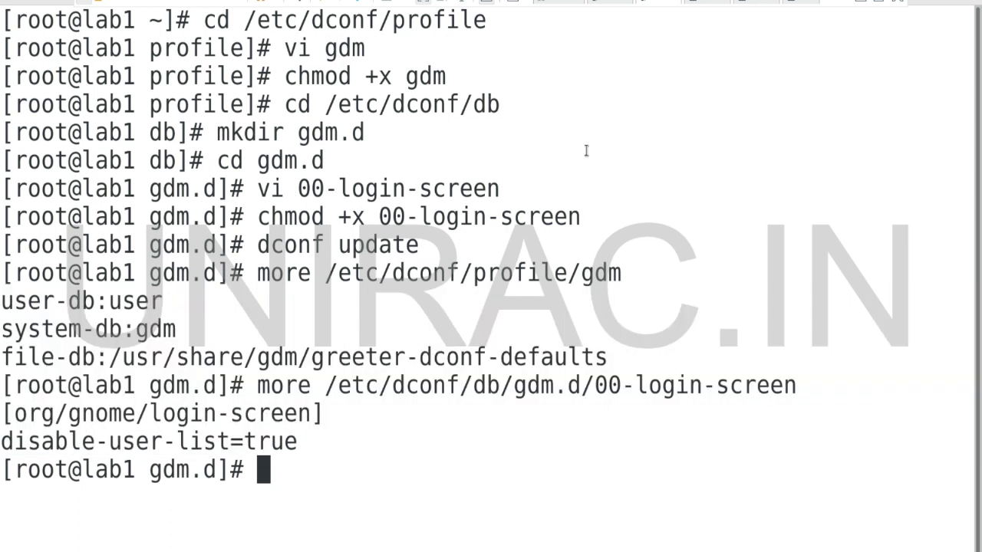
{"action": "type", "text": "exit"}
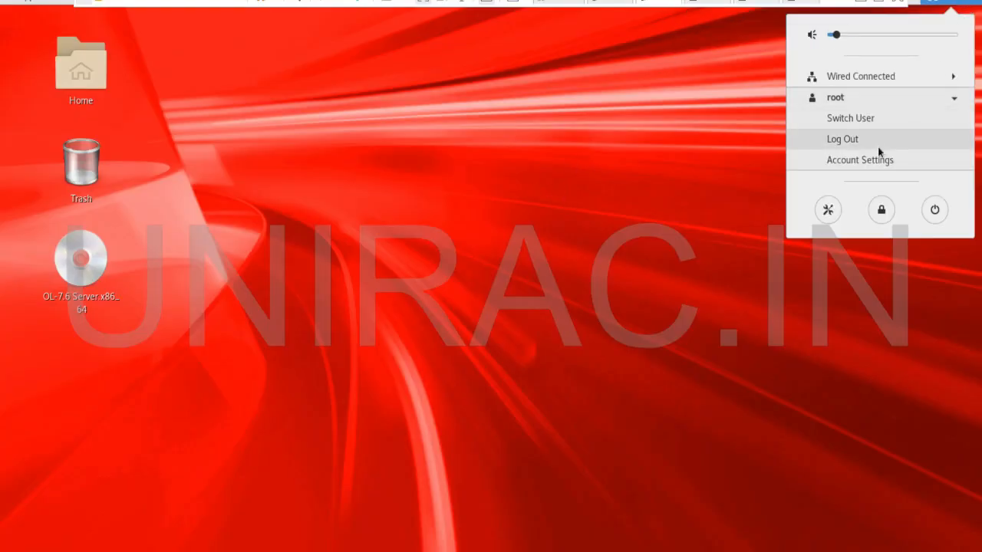
- Log root out of the GNOME session through the system menu and confirm
{"action": "left_click", "coordinate": [842, 138]}
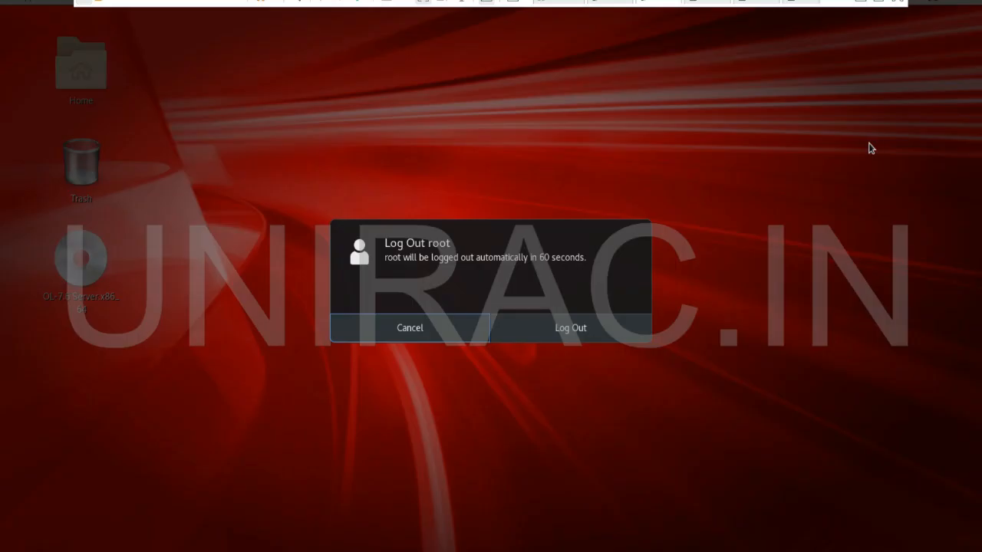
{"action": "mouse_move", "coordinate": [534, 330]}
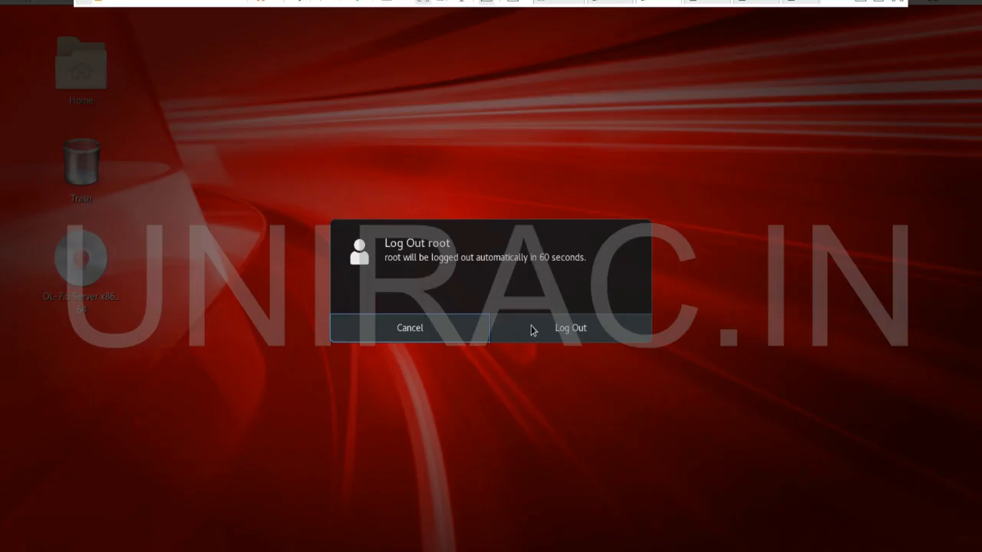
{"action": "left_click", "coordinate": [570, 328]}
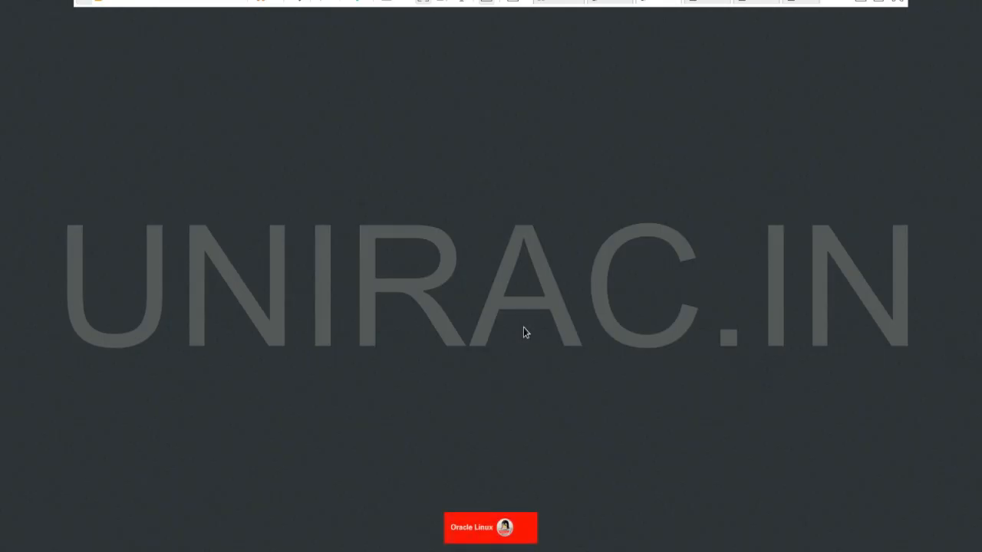